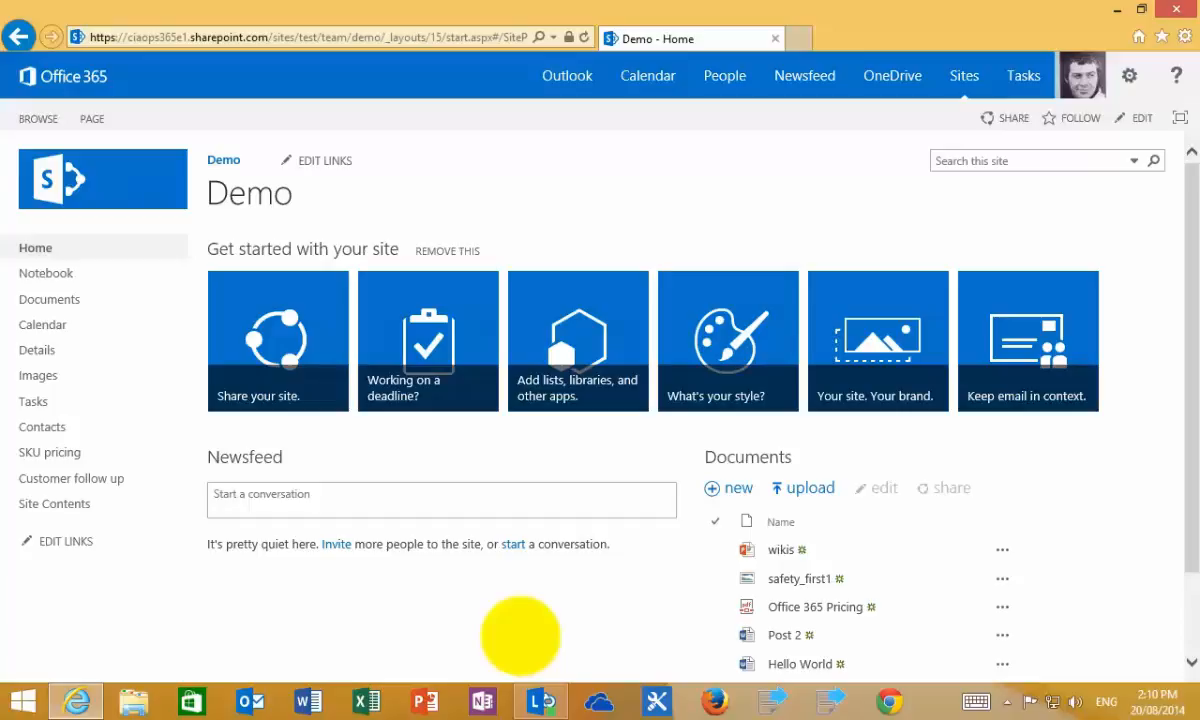
mouse_move(190, 550)
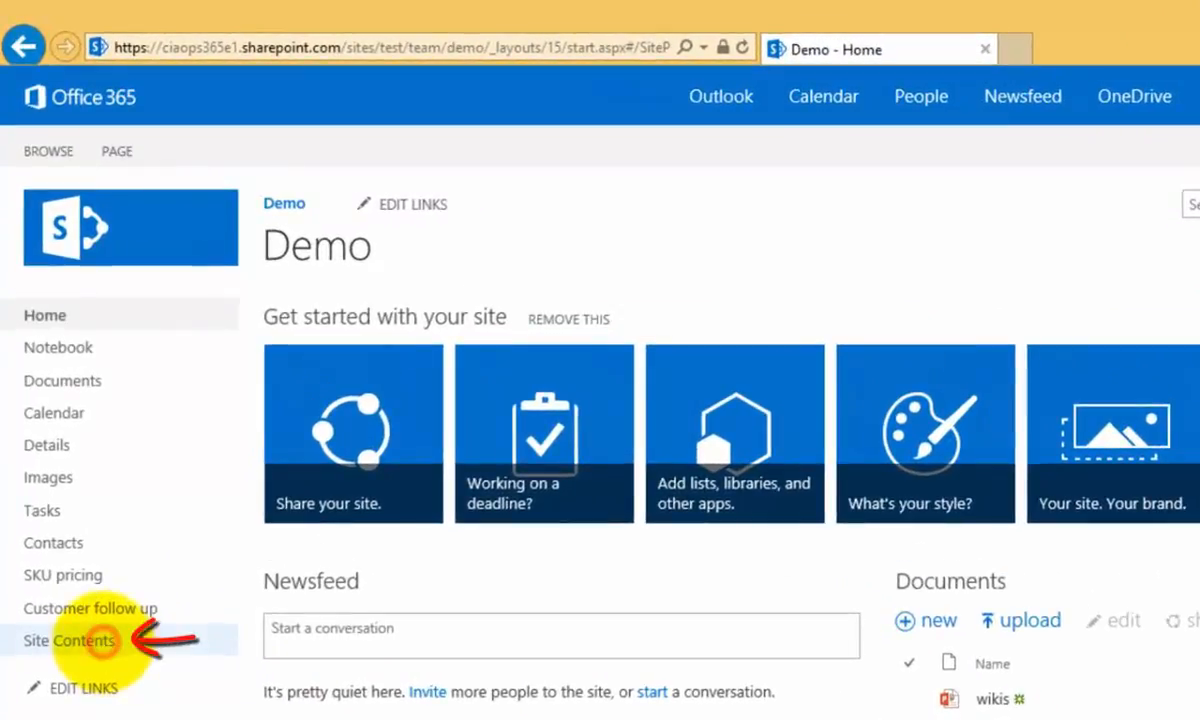
Go to Site Contents, choose add an app and browse the Apps you can add list.
left_click(68, 640)
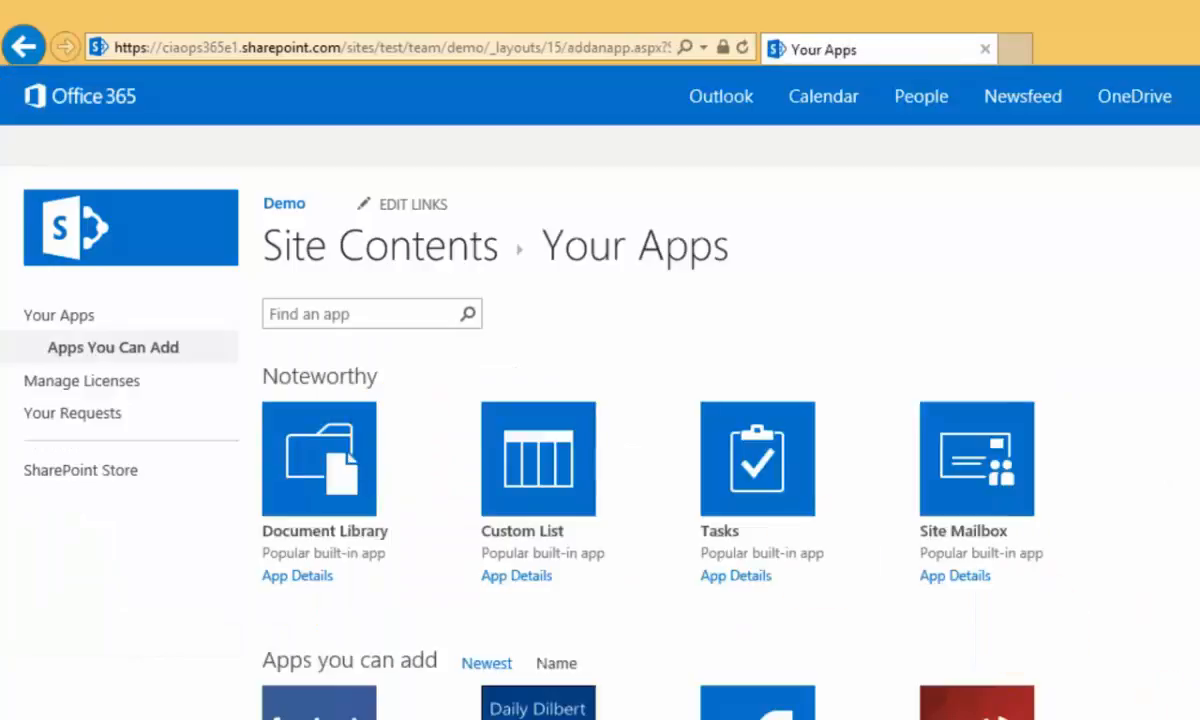
scroll("down", 3)
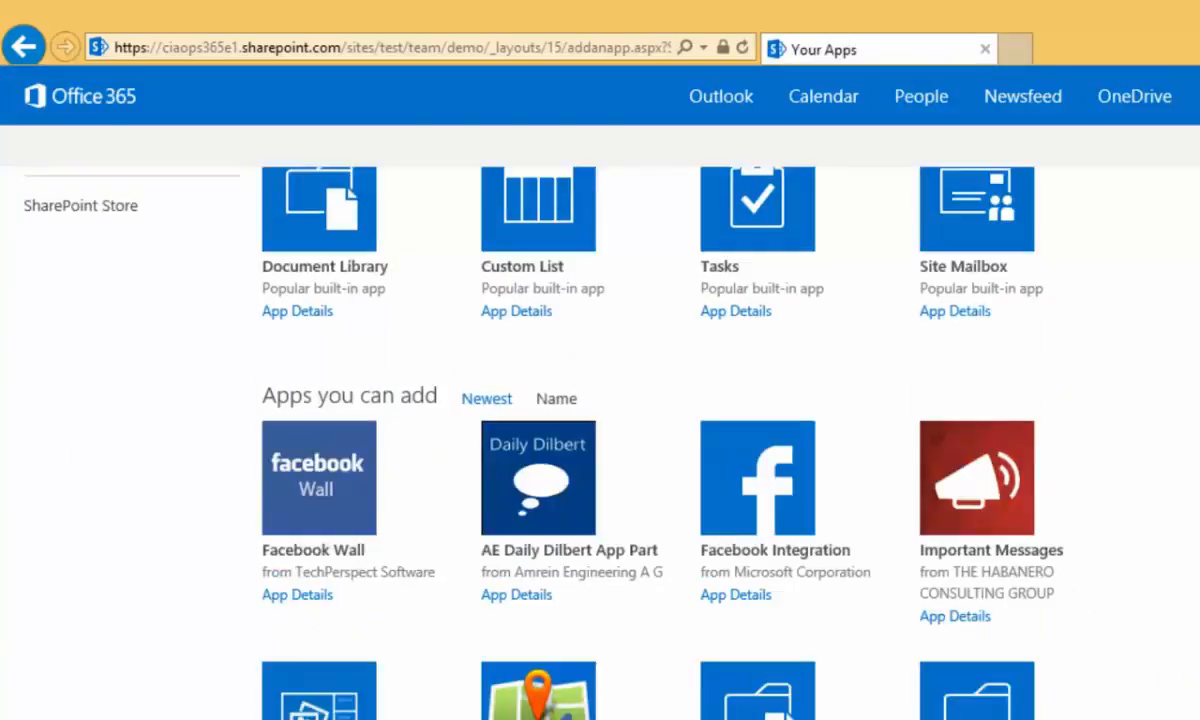
scroll("down", 3)
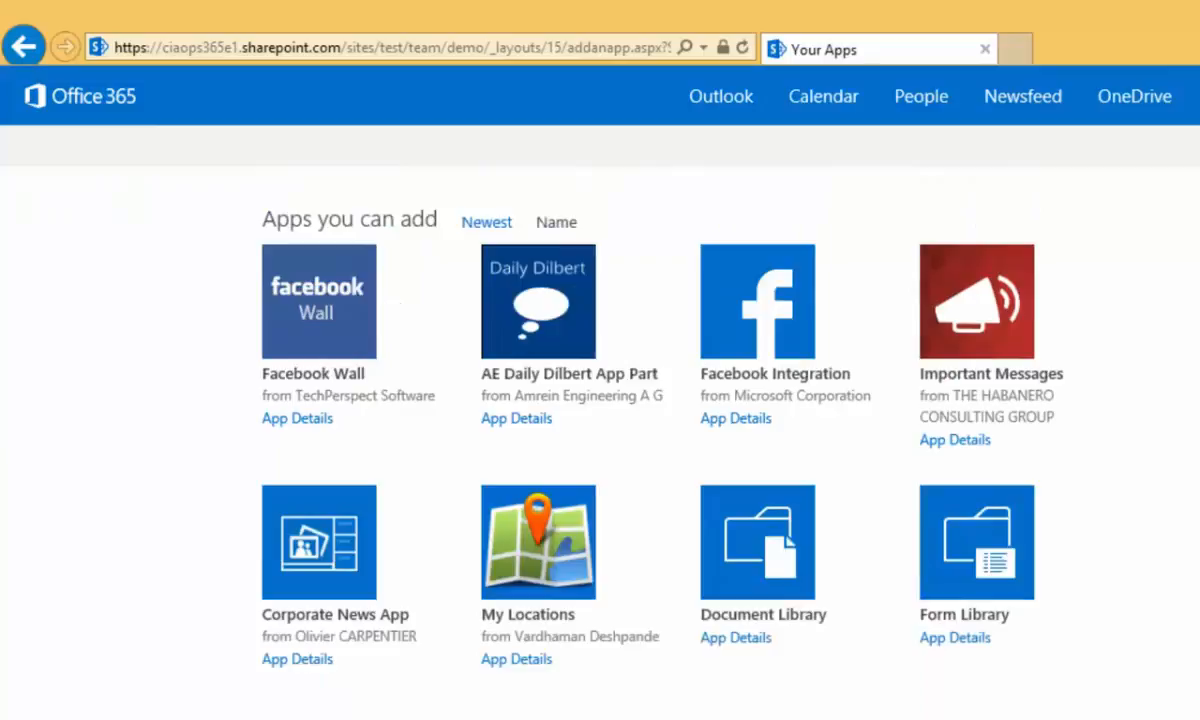
scroll("down", 3)
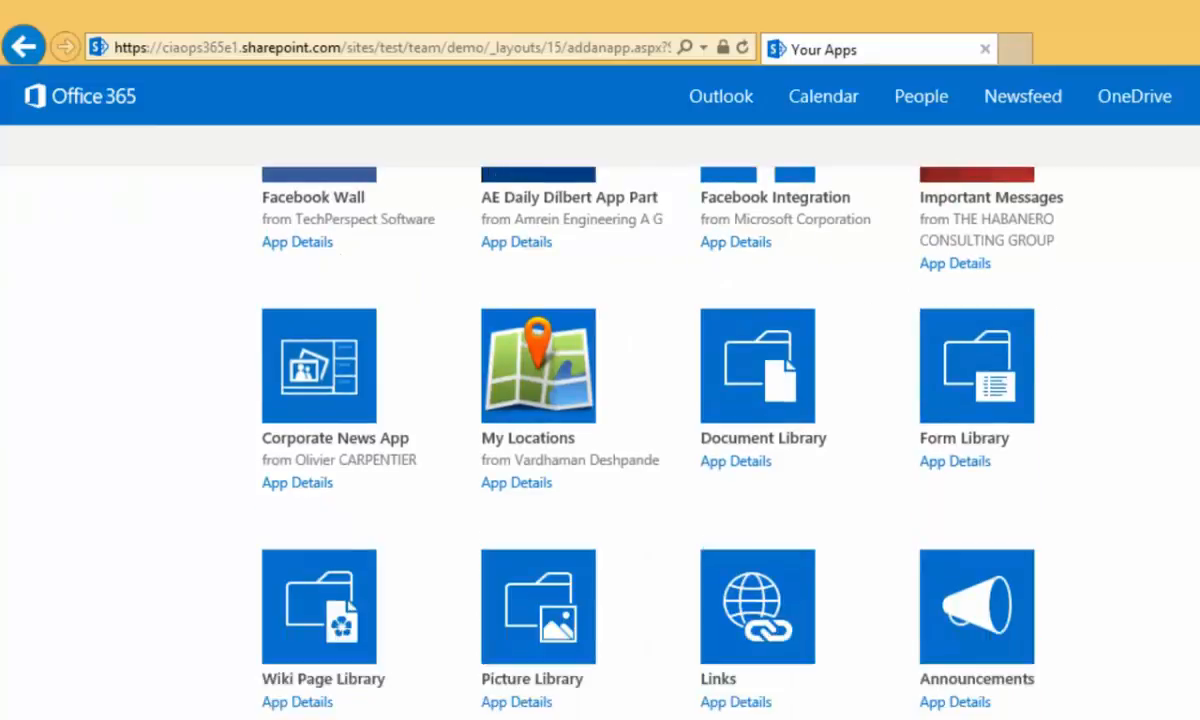
Add a Wiki Page Library named 'Wiki' to the Demo site.
left_click(318, 612)
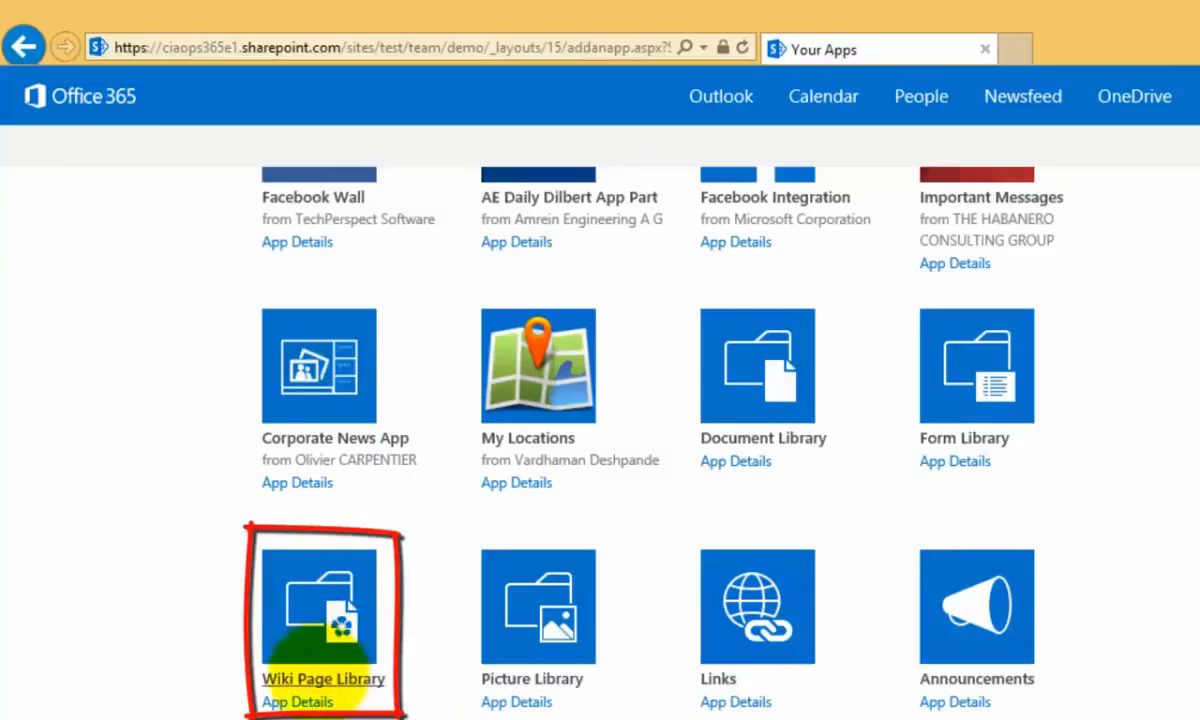
left_click(318, 608)
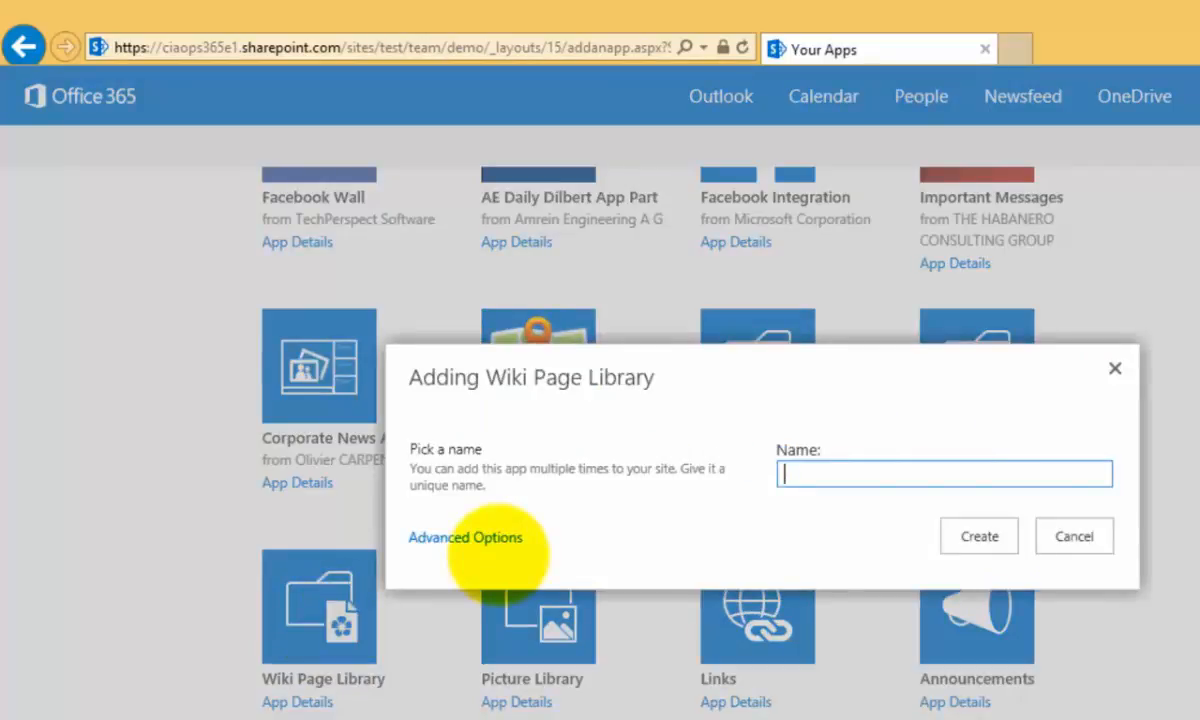
type("Wiki")
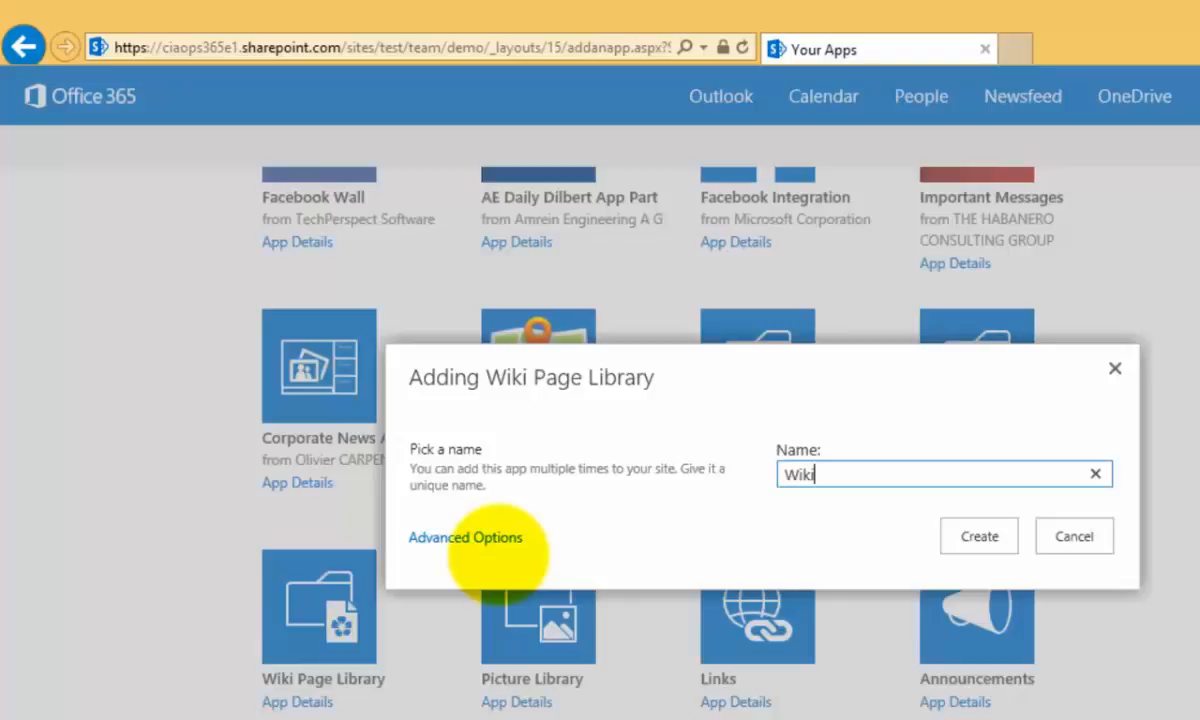
mouse_move(978, 536)
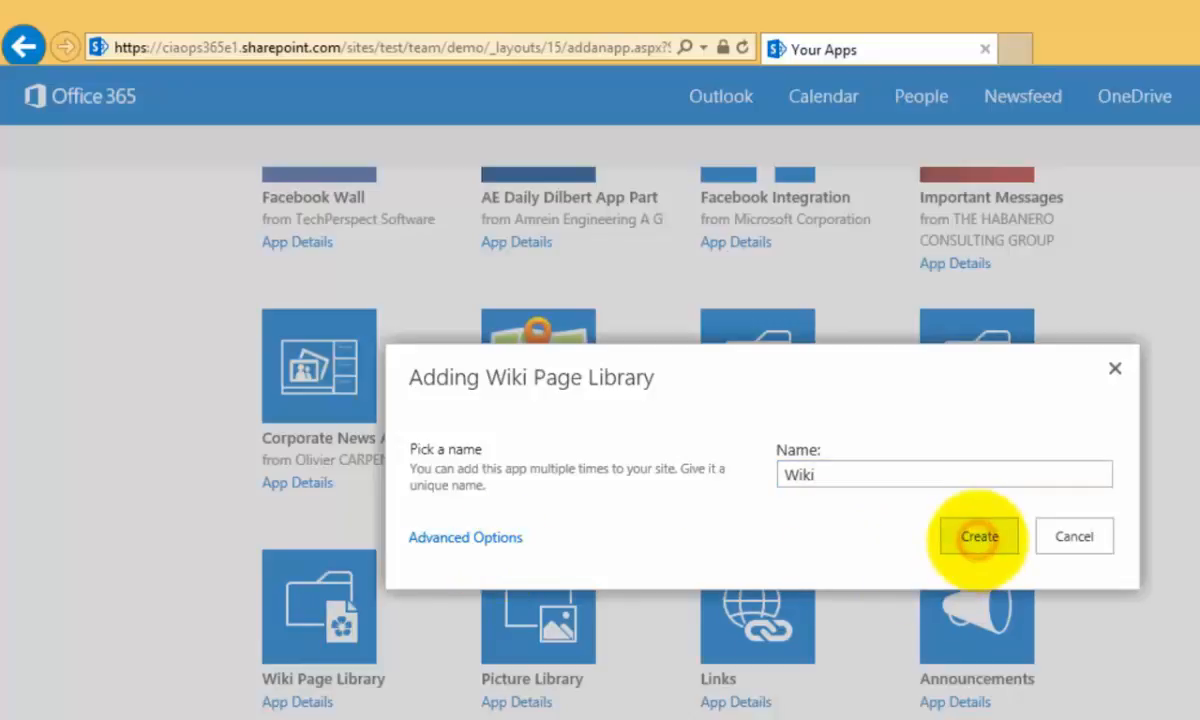
left_click(980, 536)
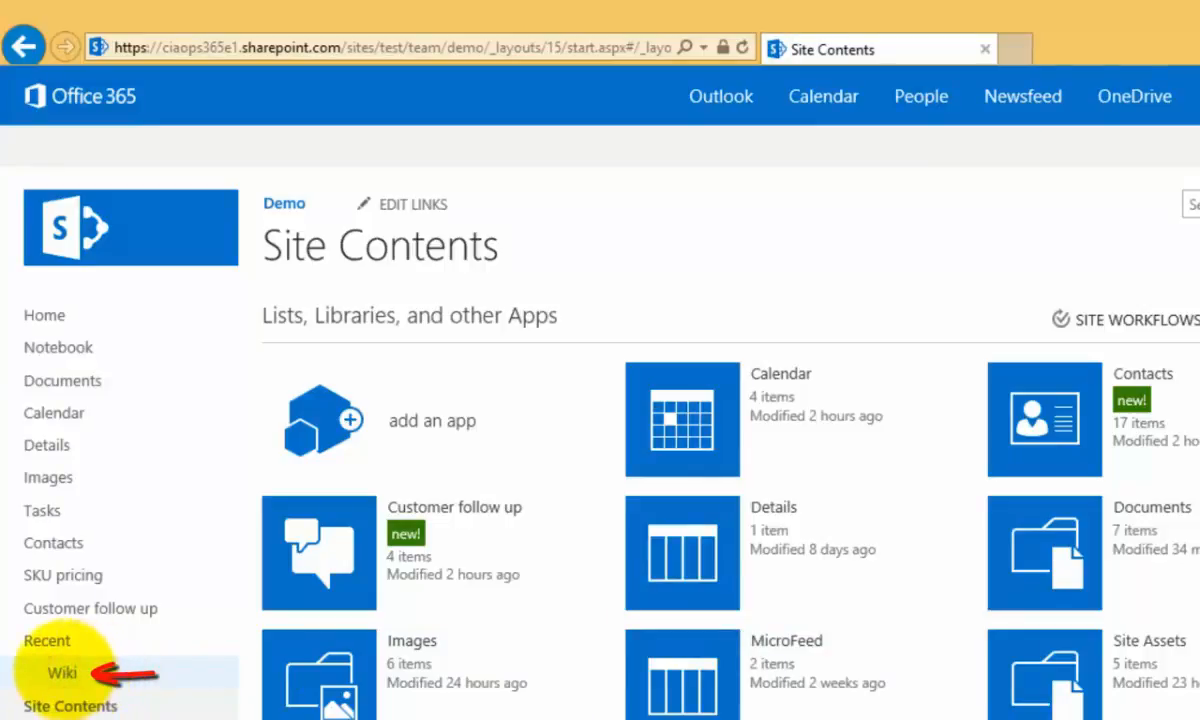
Open the Wiki library from Recent to show its default Home page.
left_click(64, 668)
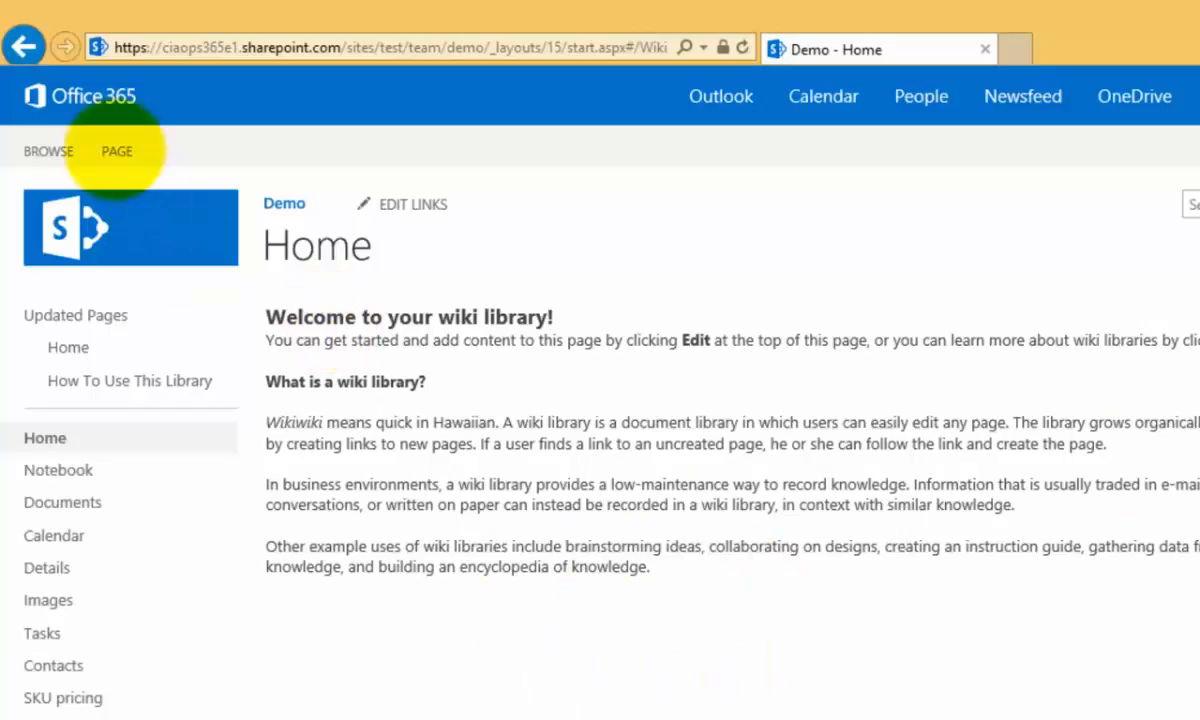
Edit the Home page and colour the words 'document library' blue.
left_click(116, 152)
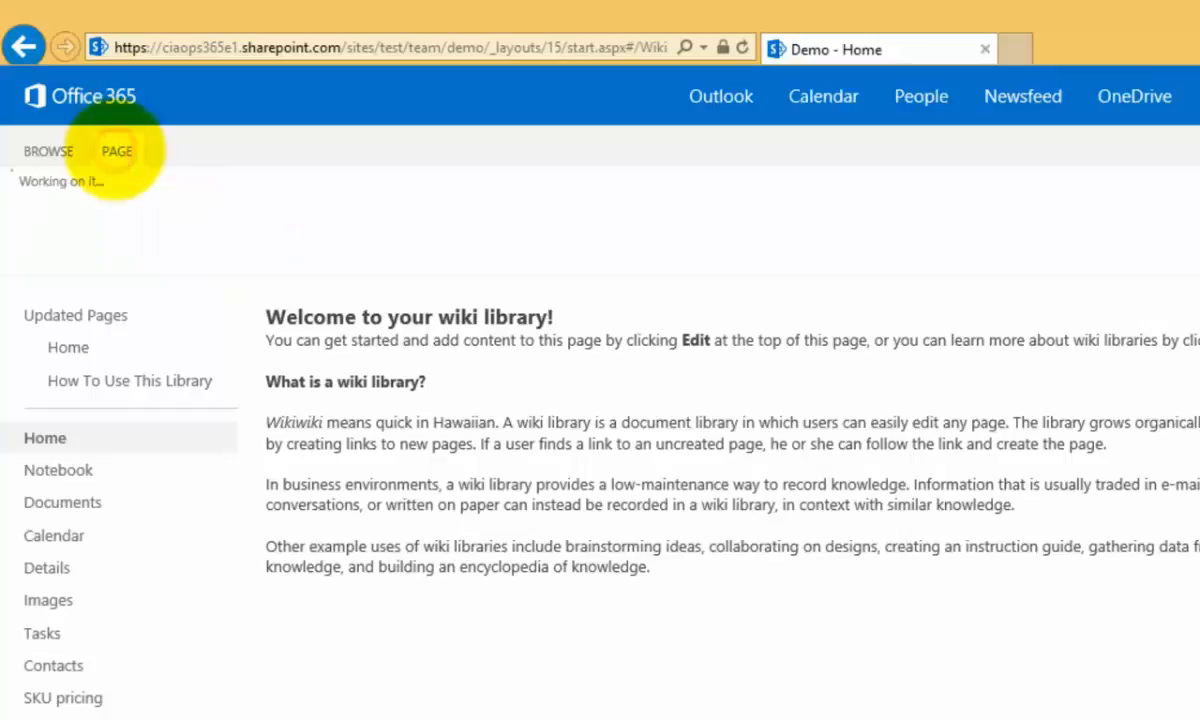
left_click(116, 152)
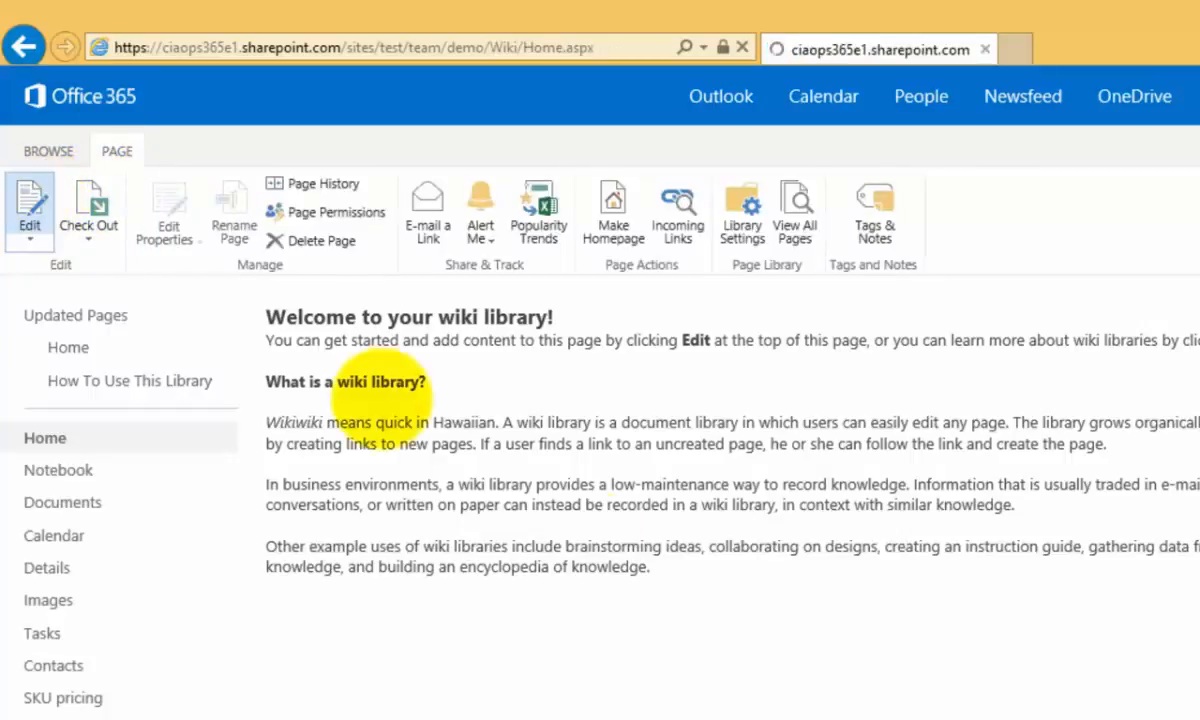
left_click(28, 204)
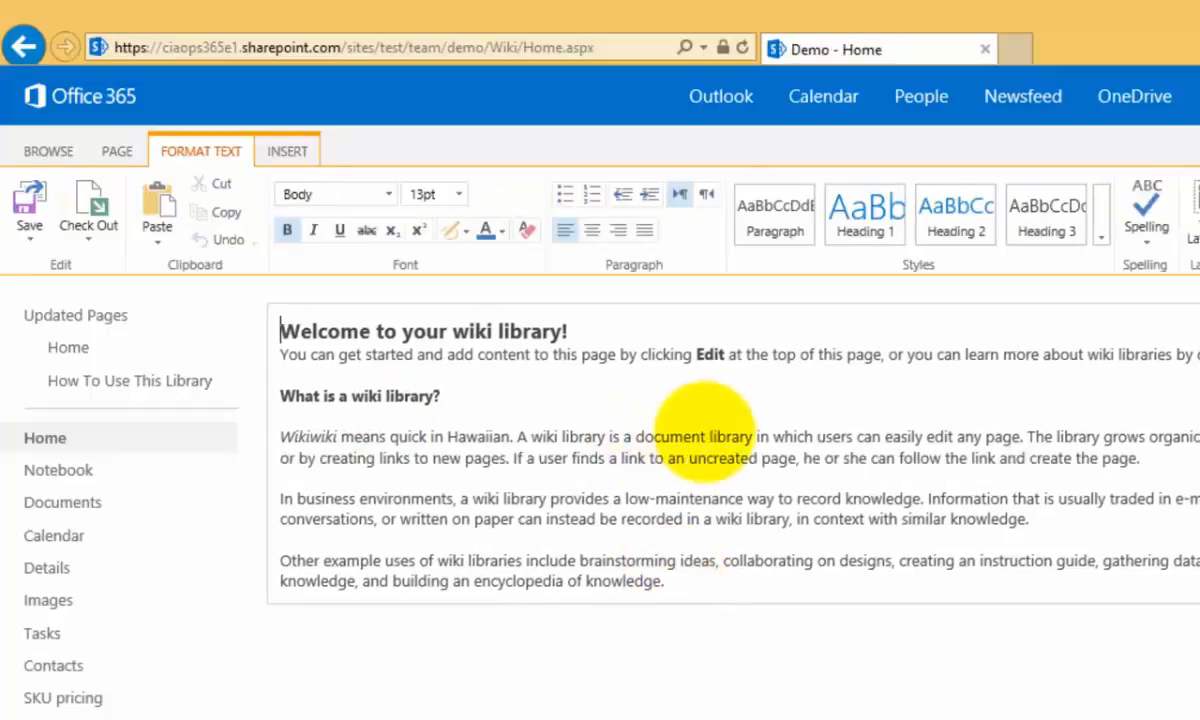
double_click(696, 436)
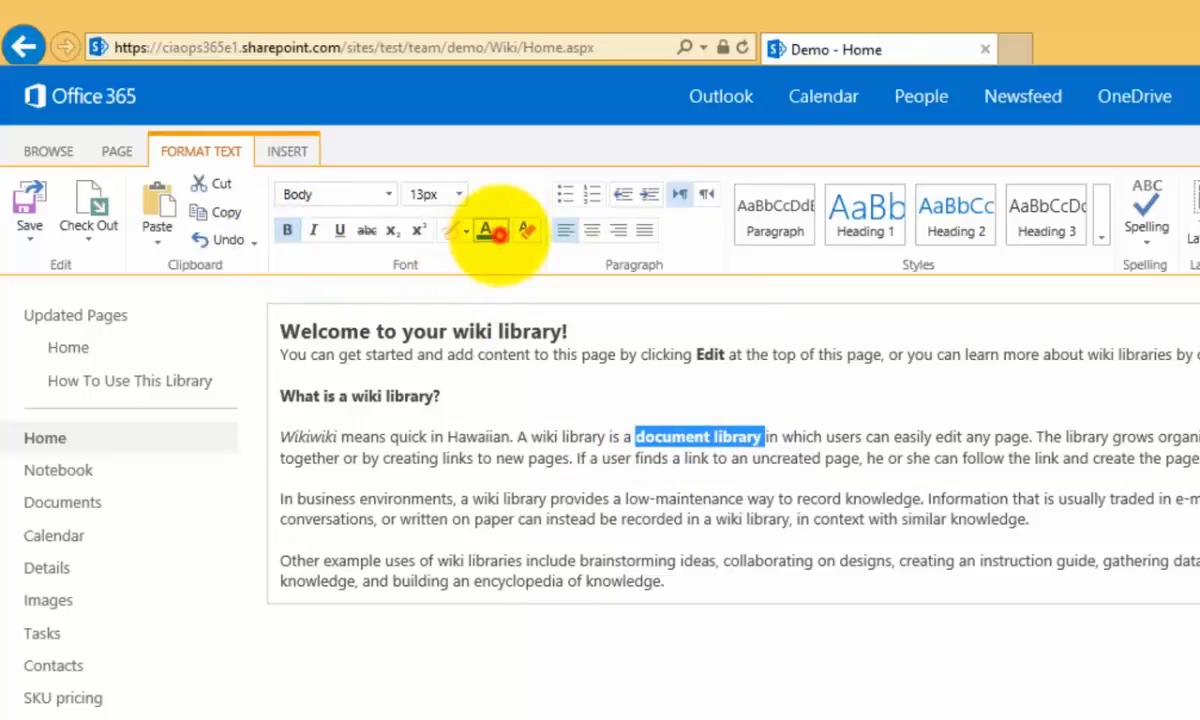
left_click(504, 230)
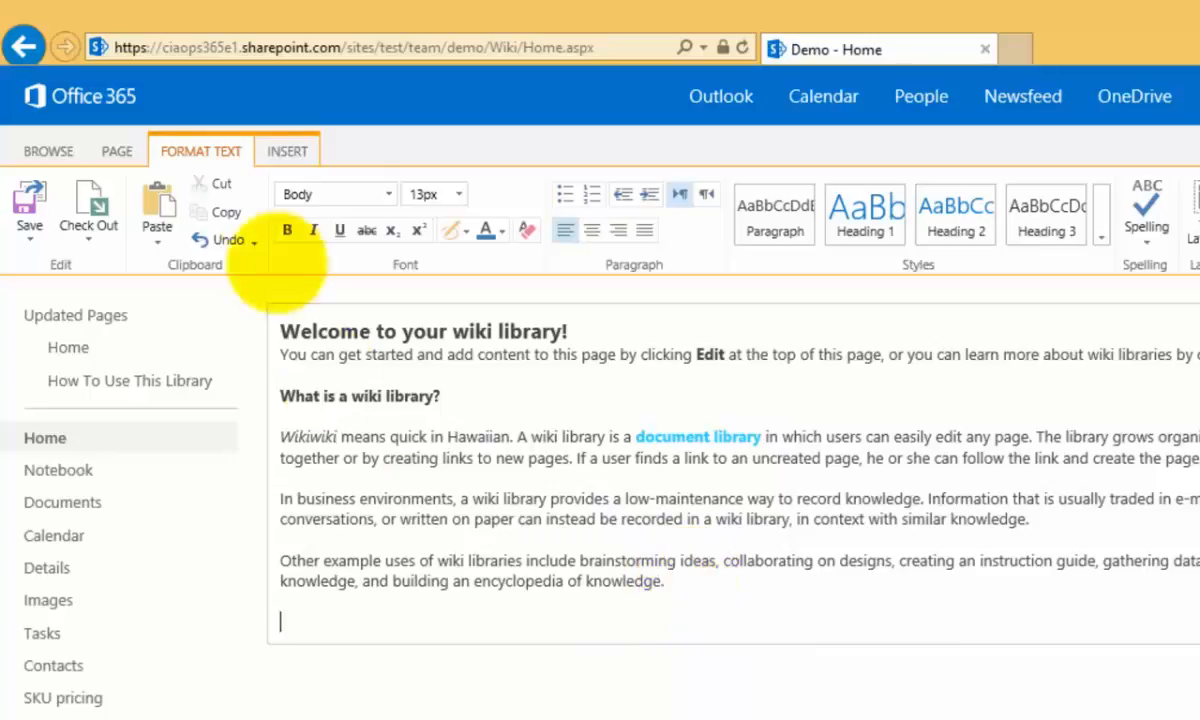
left_click(288, 152)
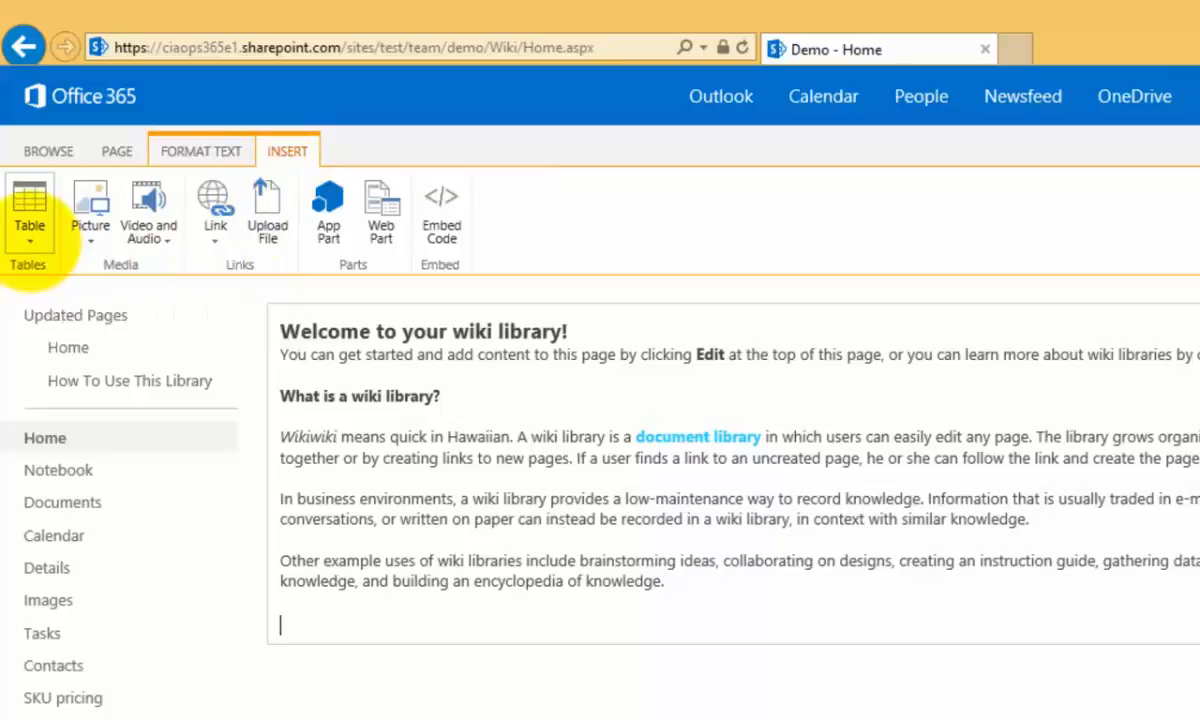
mouse_move(148, 204)
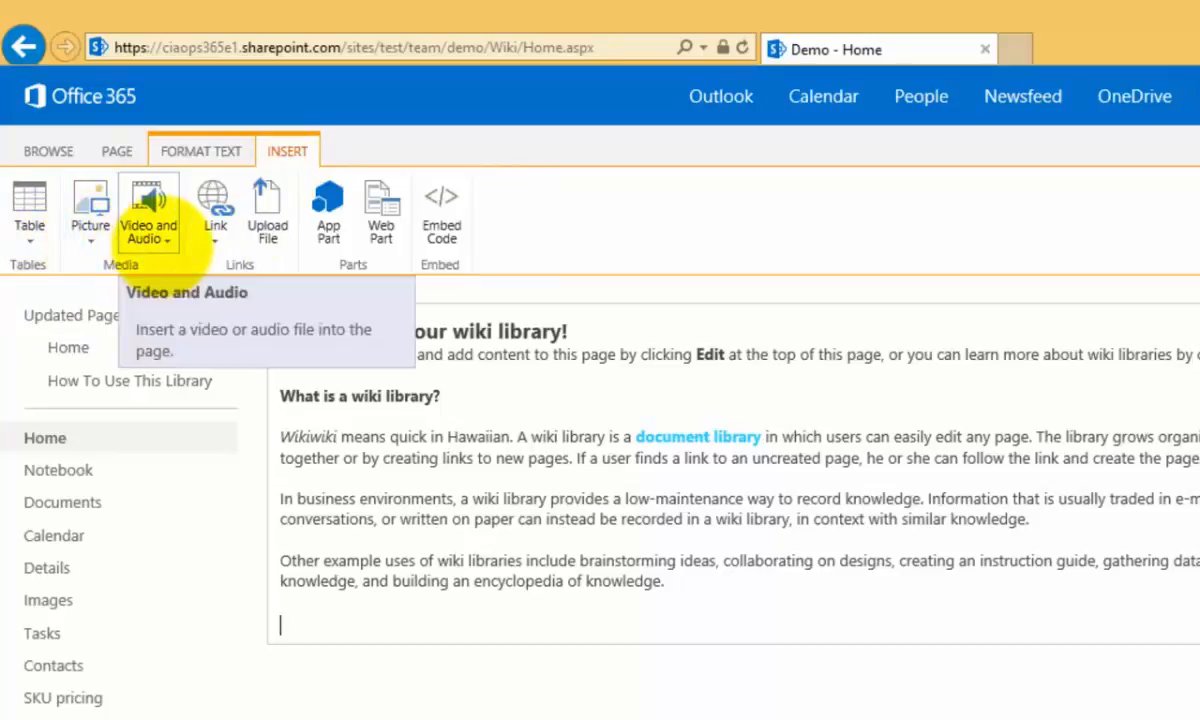
mouse_move(268, 204)
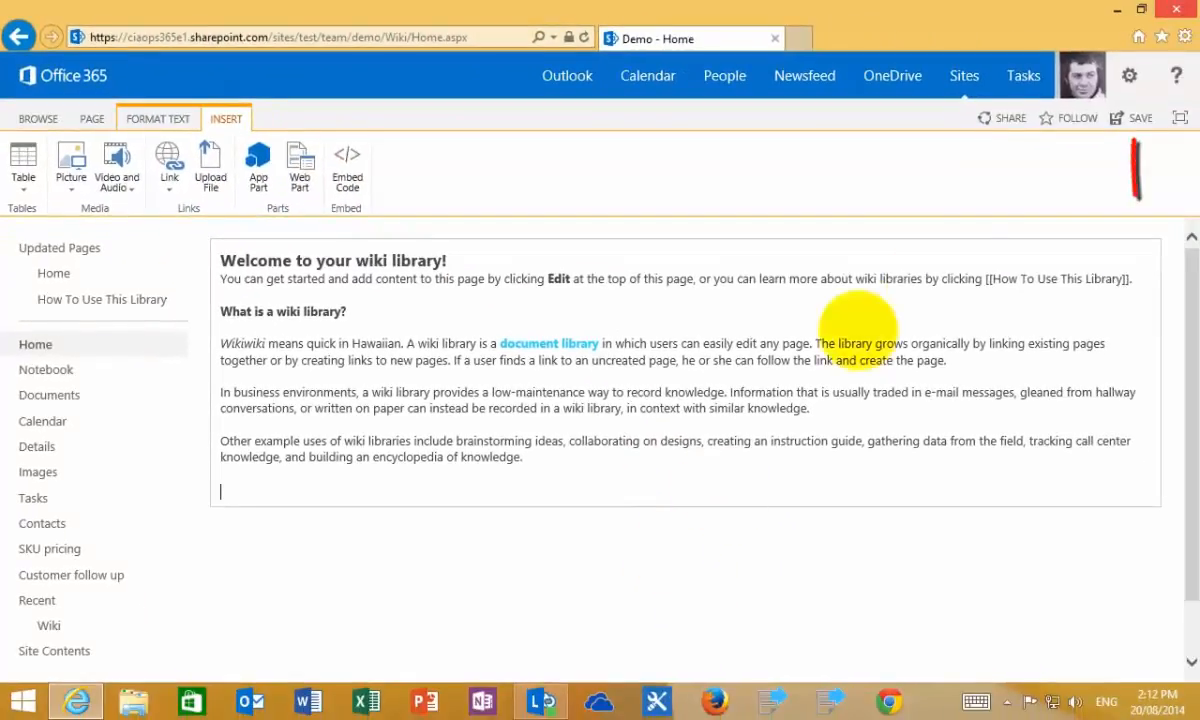
Save the Home page so 'document library' shows in blue outside editing mode.
left_click(1136, 116)
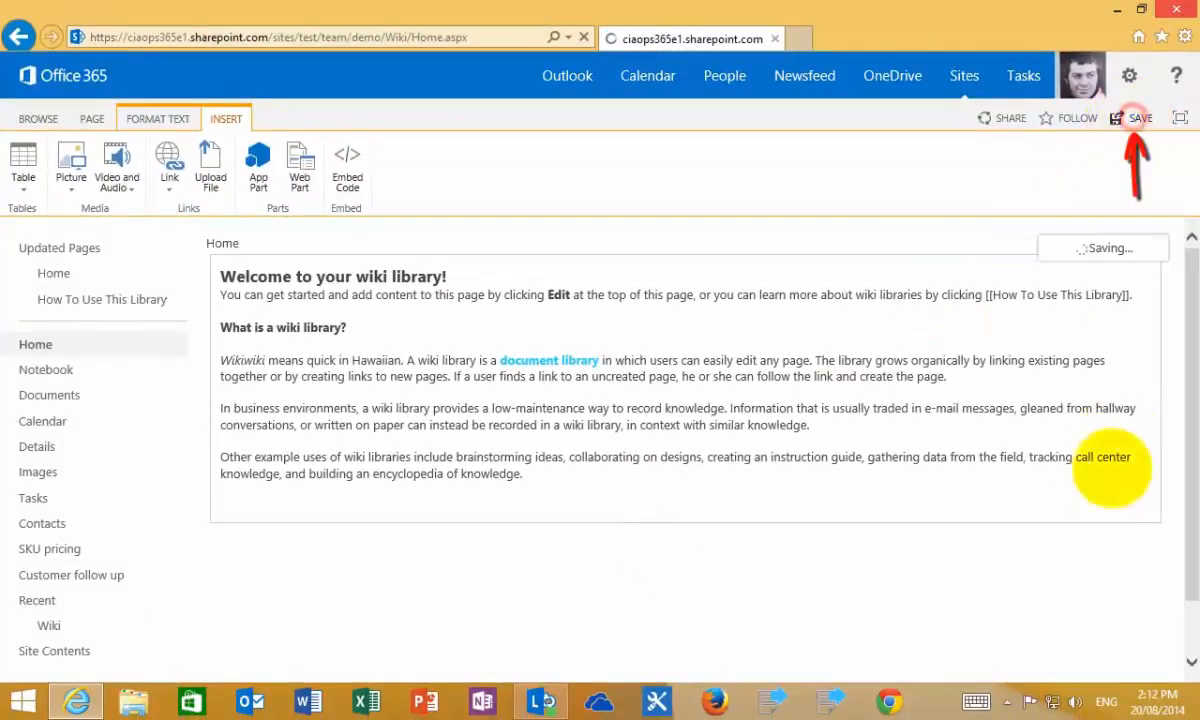
left_click(1136, 118)
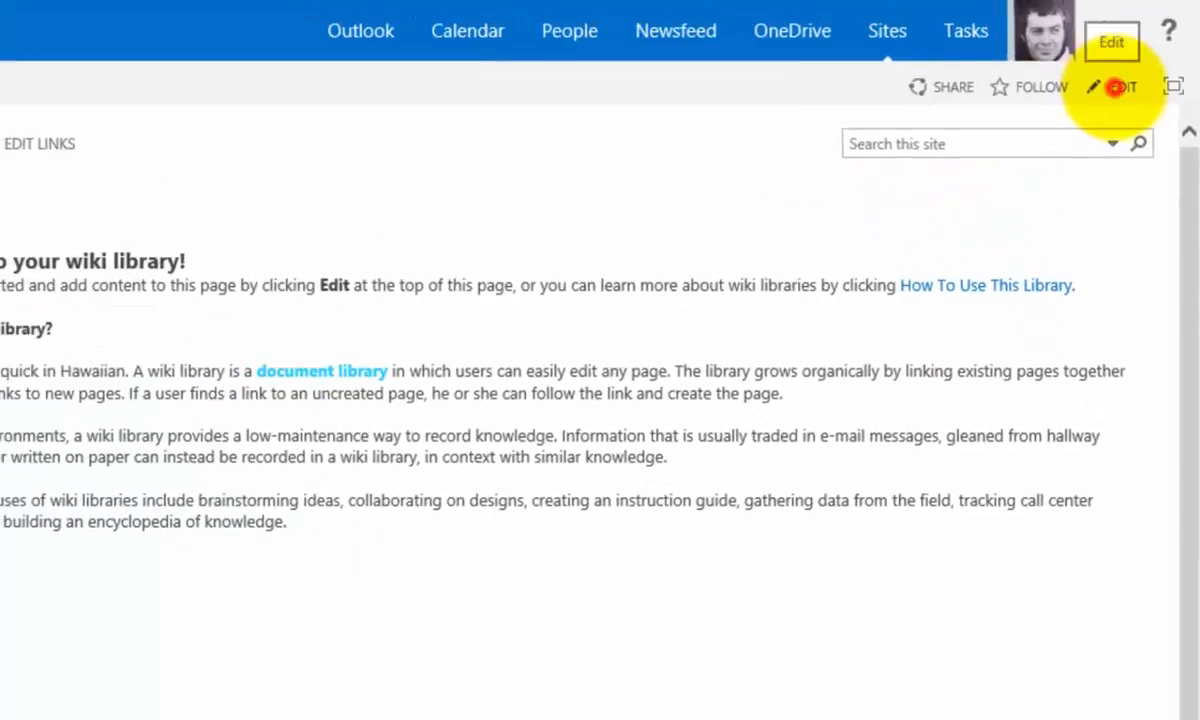
Add a [[How To Use This Library]] wiki link below the last paragraph of Home and save.
left_click(1120, 88)
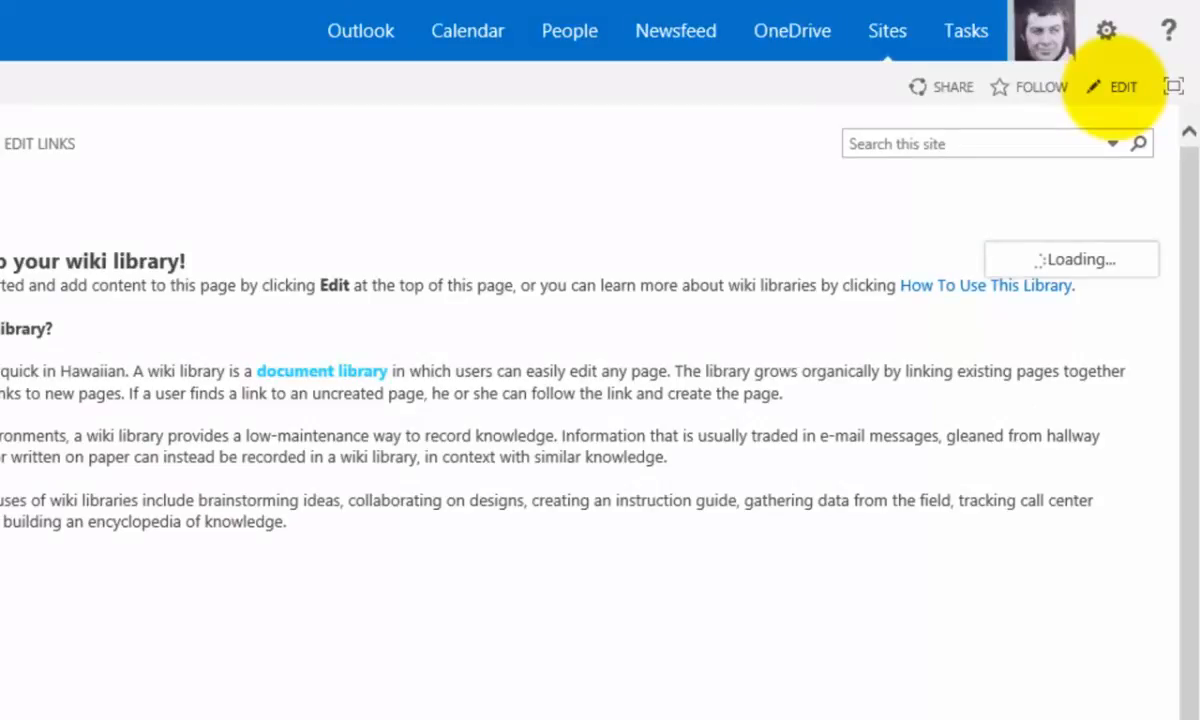
left_click(1124, 86)
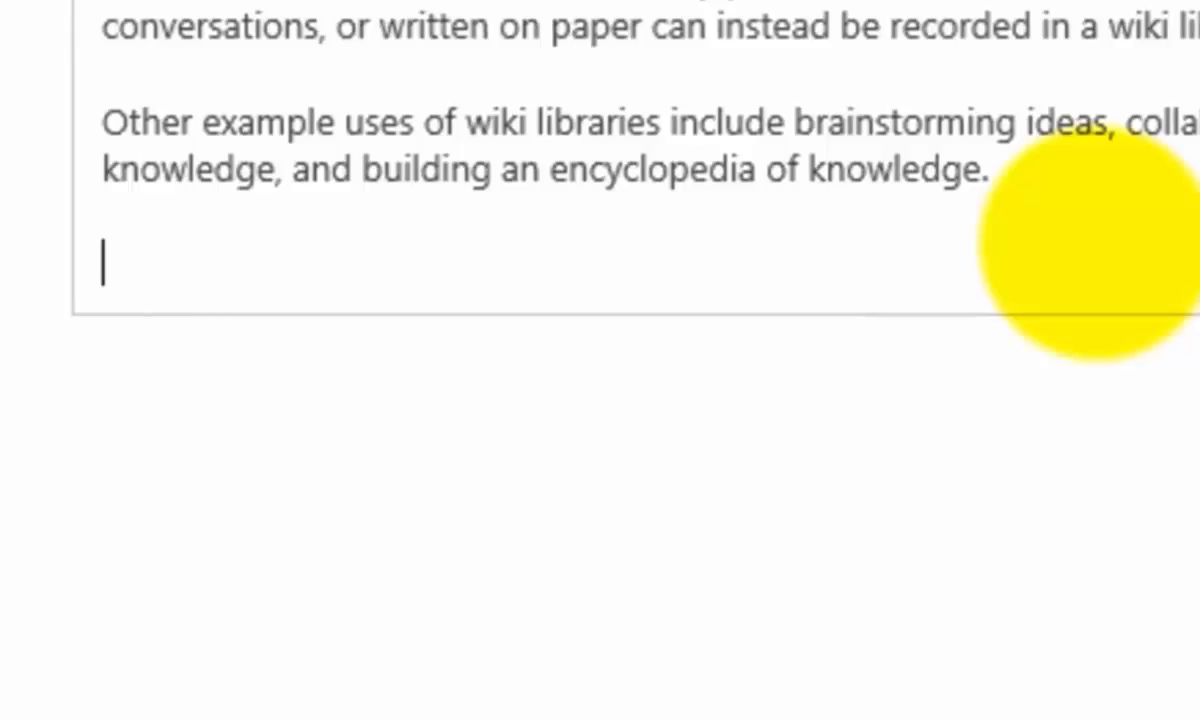
type("[[")
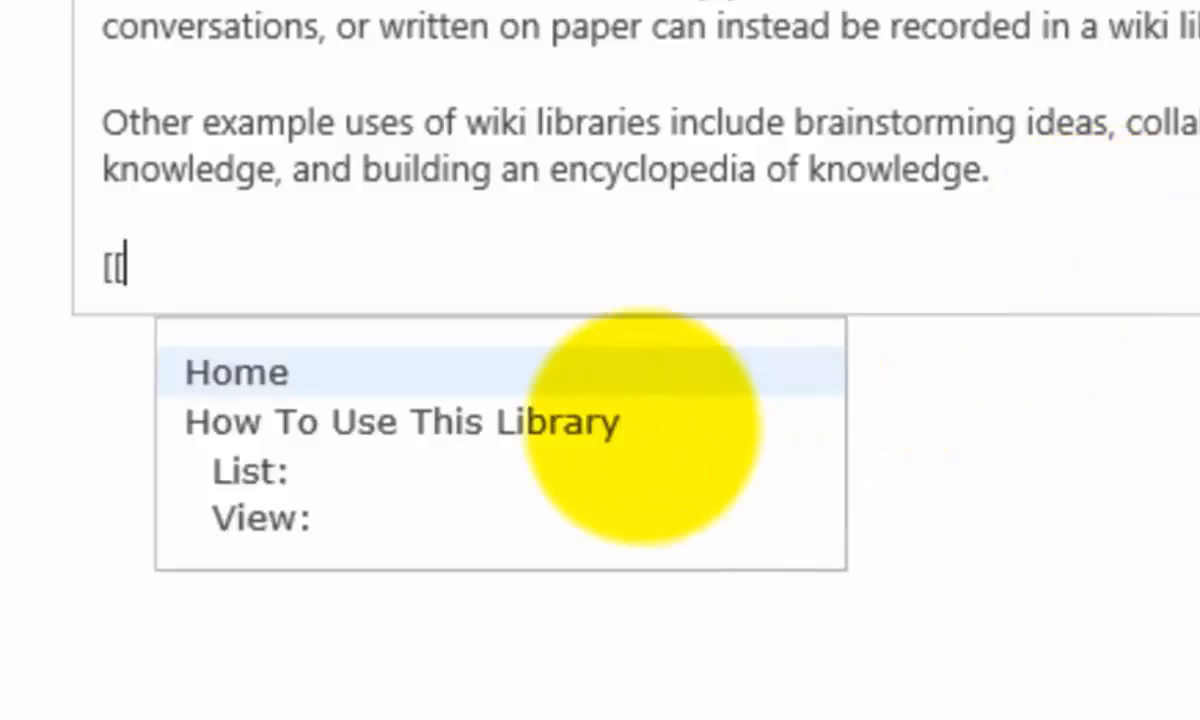
mouse_move(490, 524)
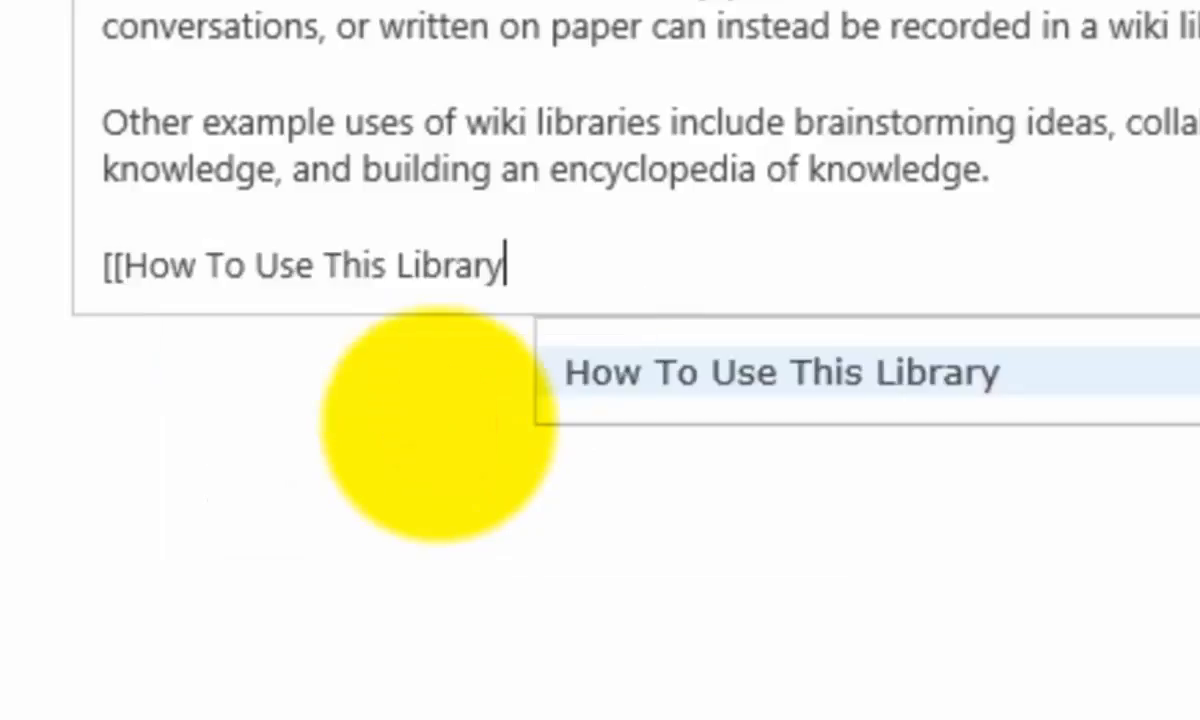
left_click(780, 372)
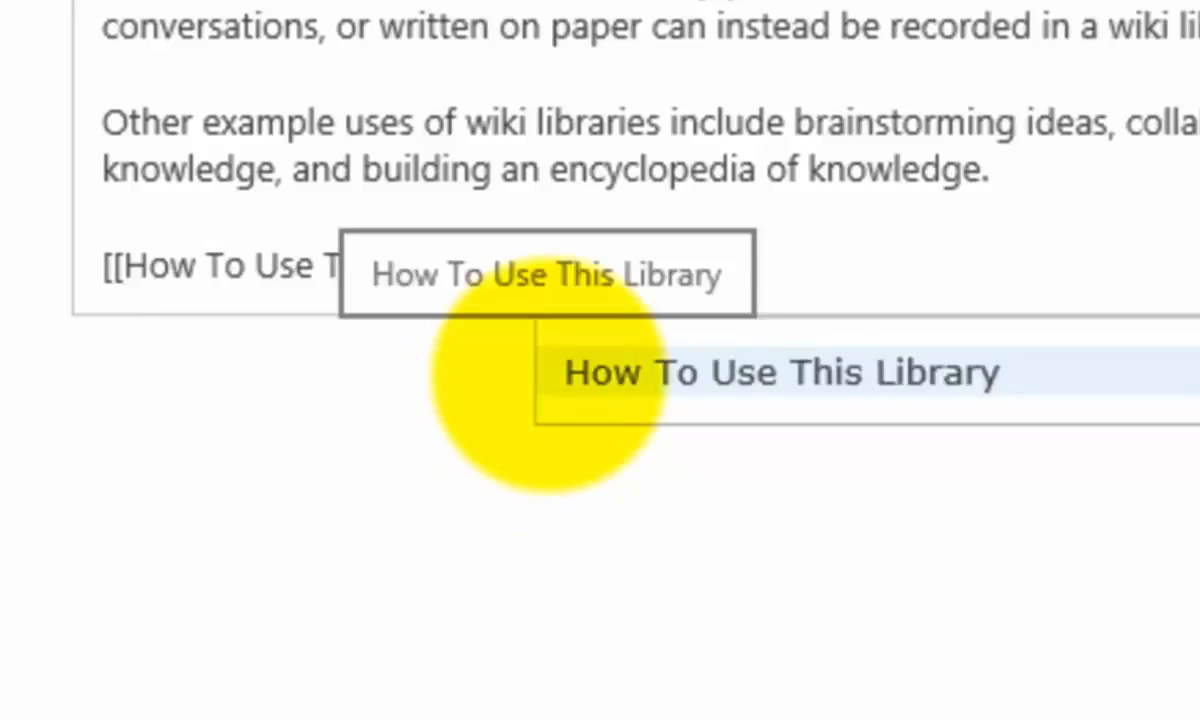
left_click(780, 372)
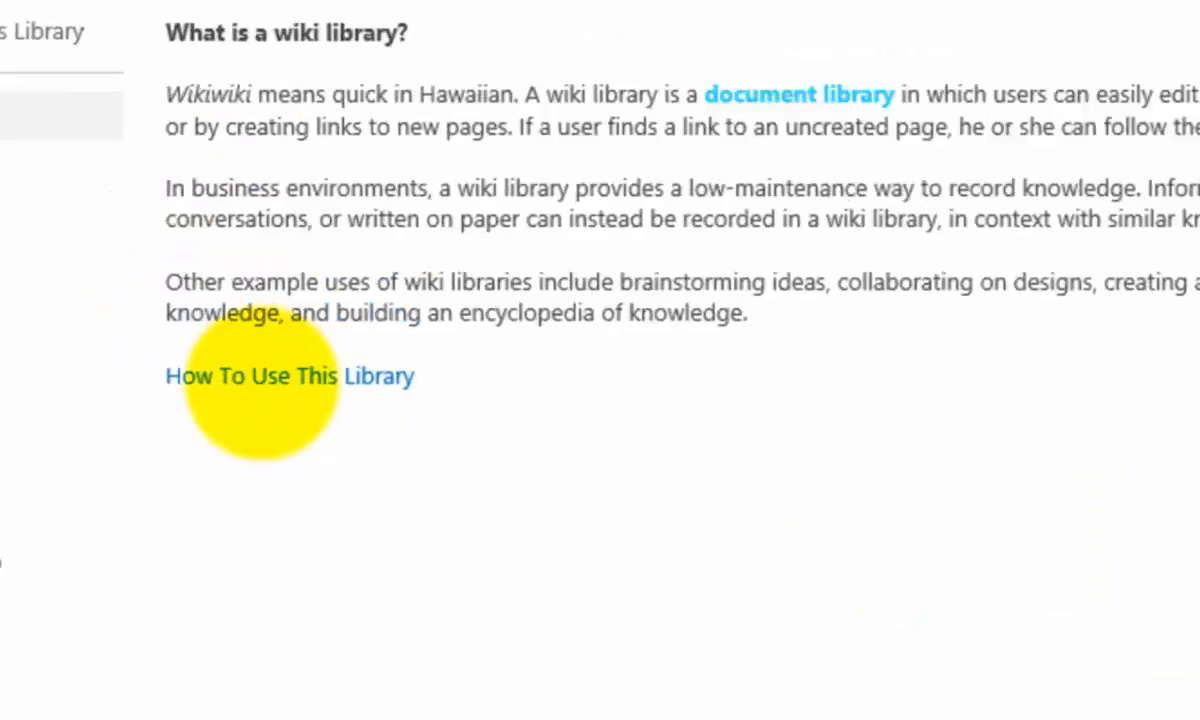
Follow the How To Use This Library link and read through that wiki page.
left_click(288, 376)
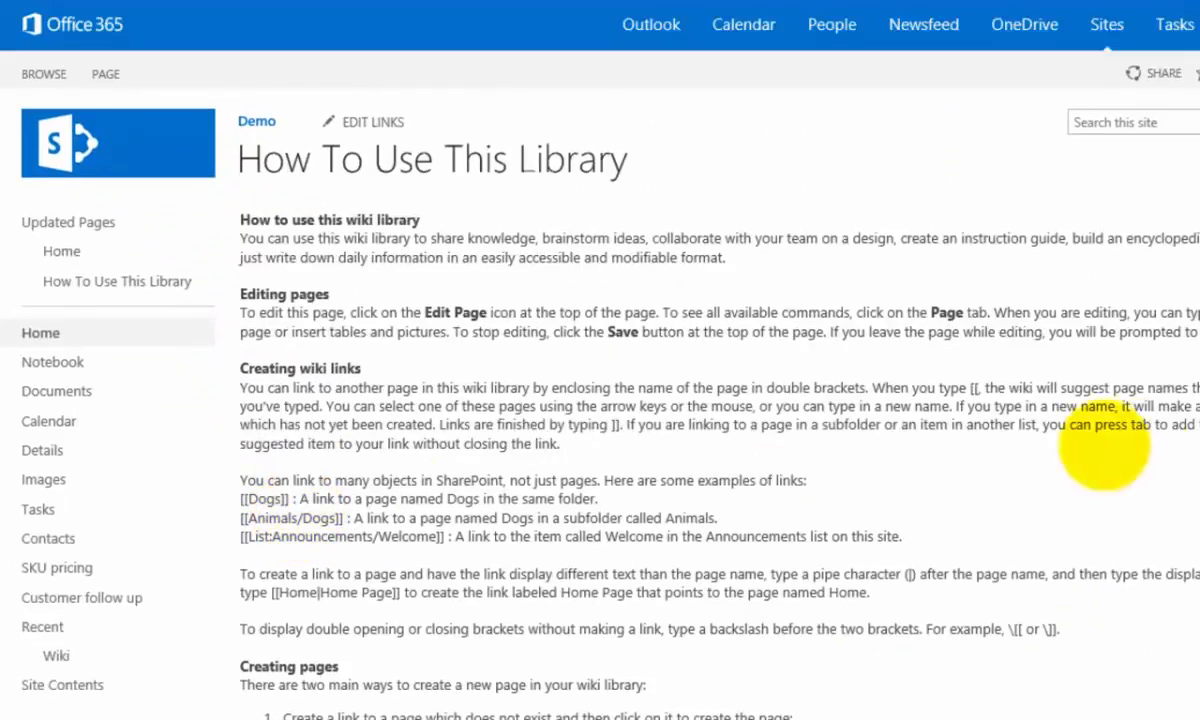
scroll("down", 3)
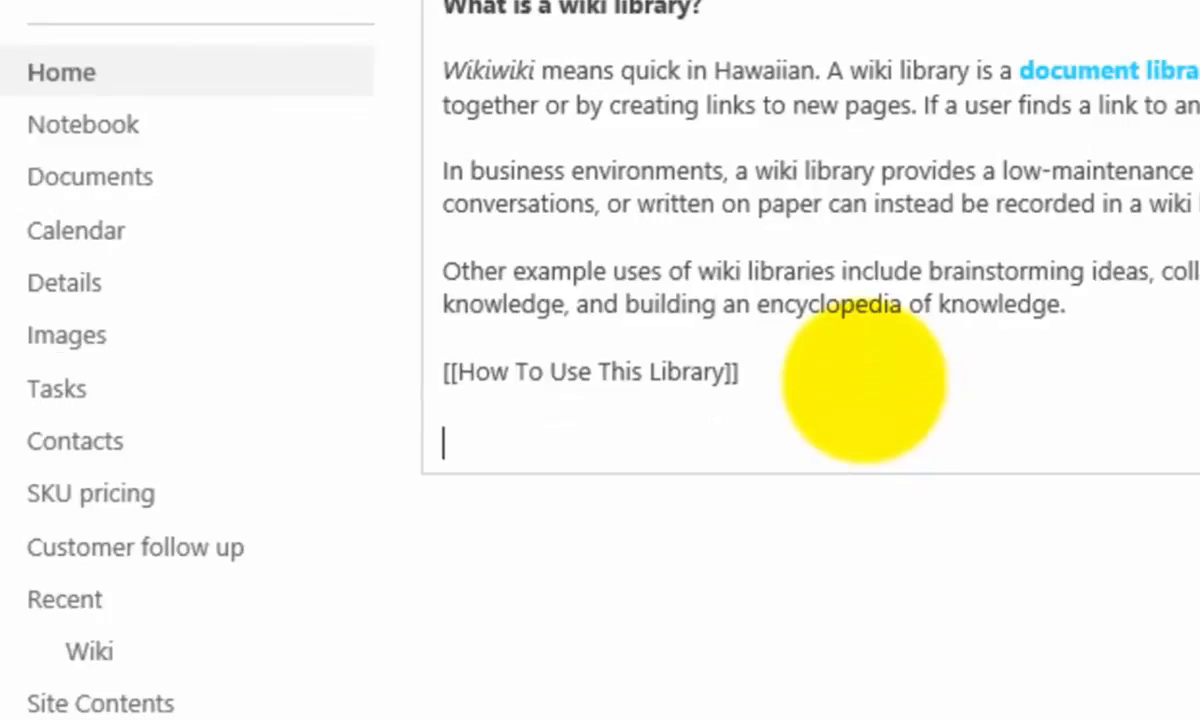
Add a [[New page]] wiki link under the existing link on Home and save.
type("[[")
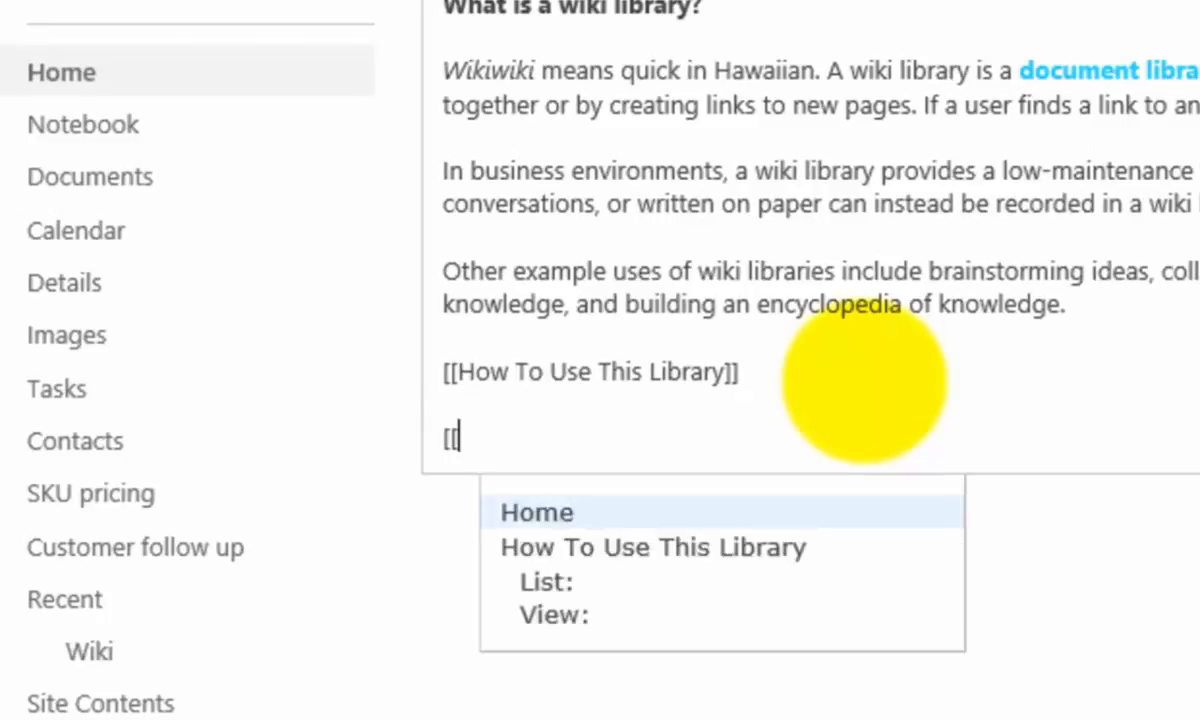
type("New S")
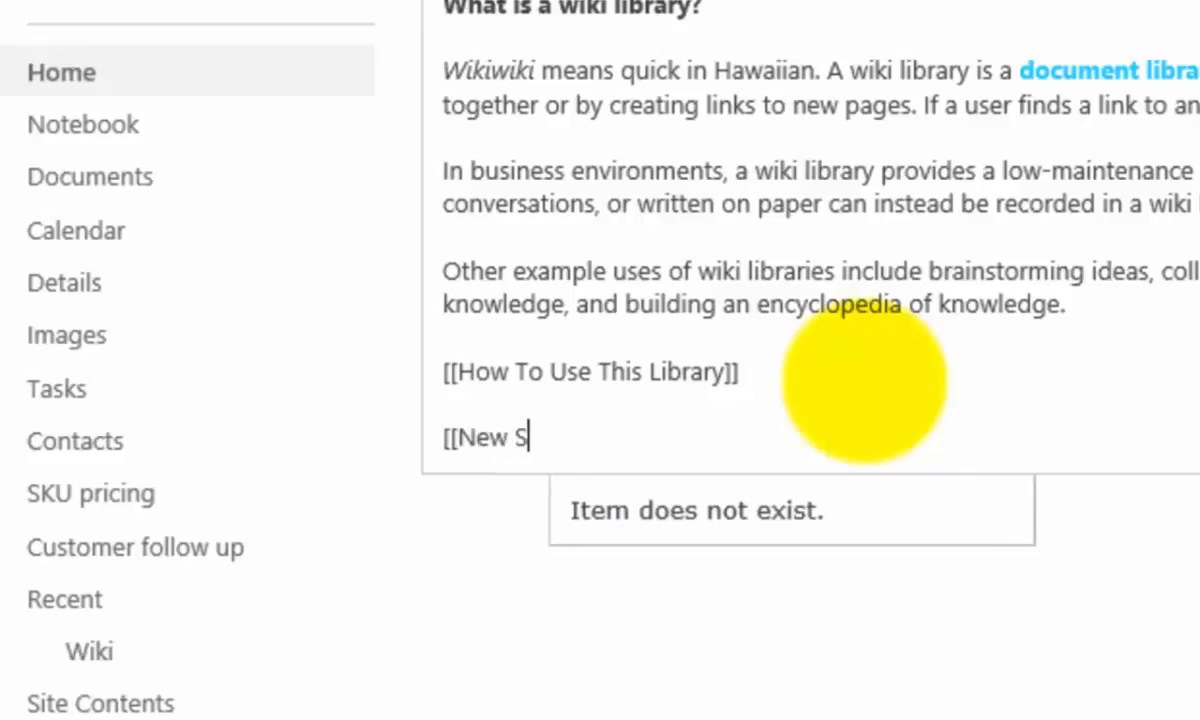
type("page")
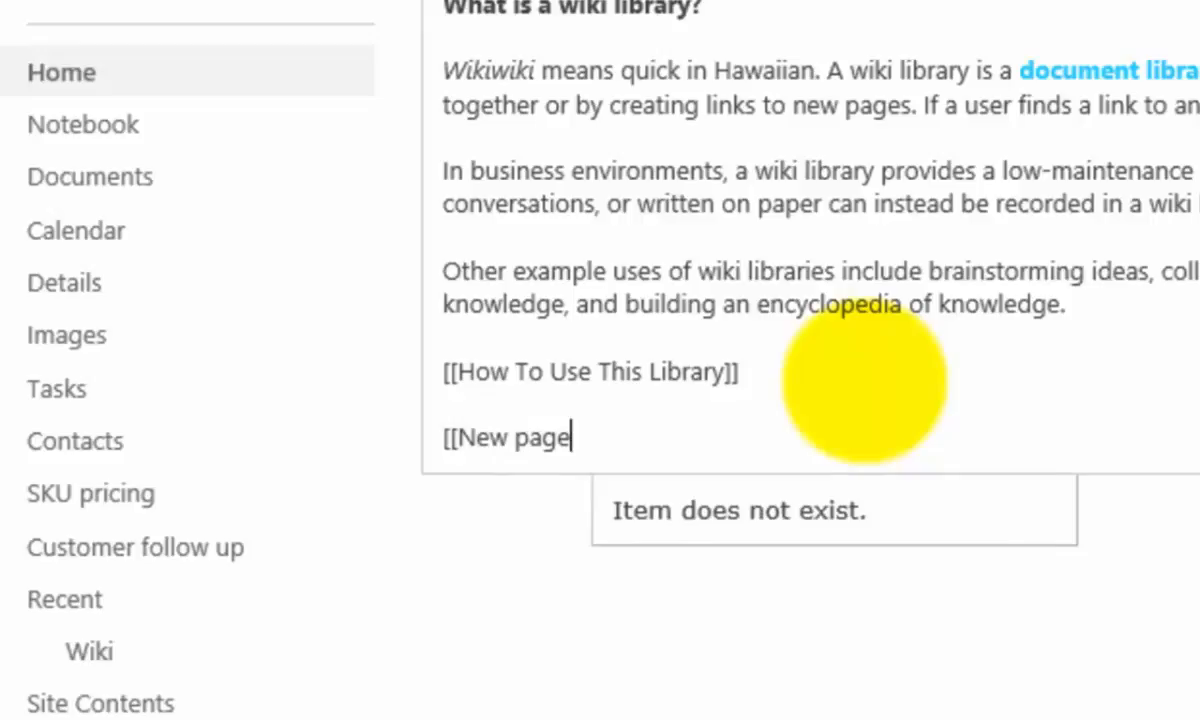
type("]]")
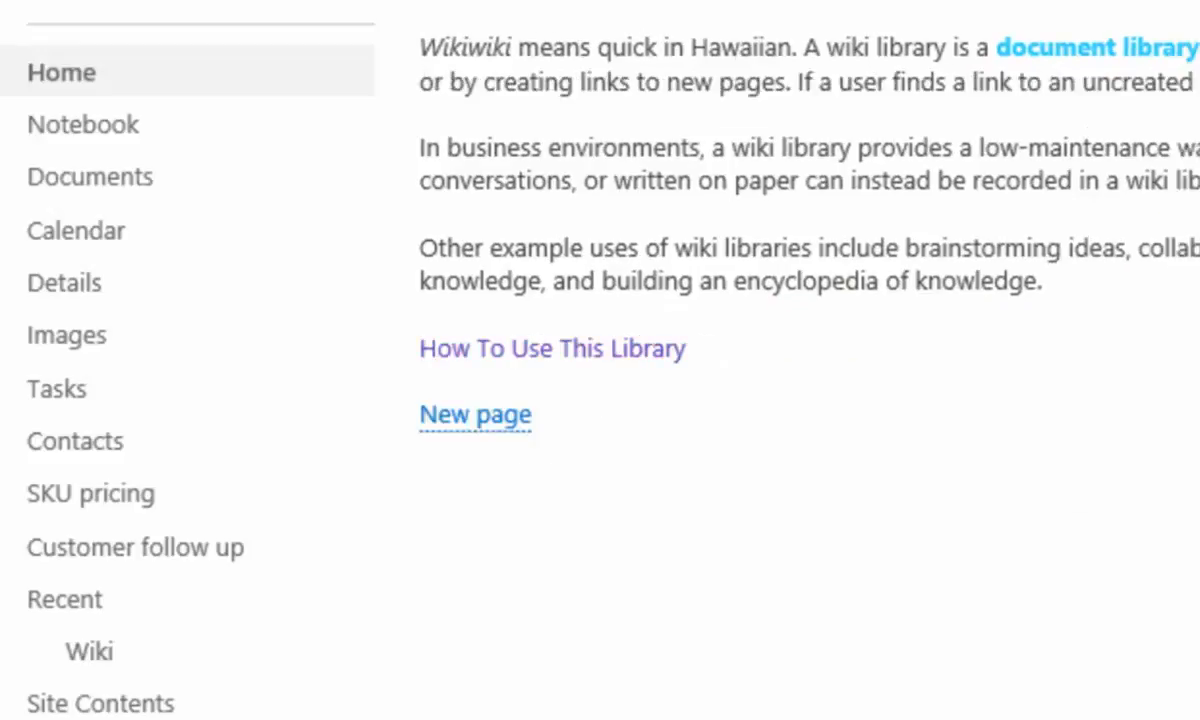
left_click(474, 414)
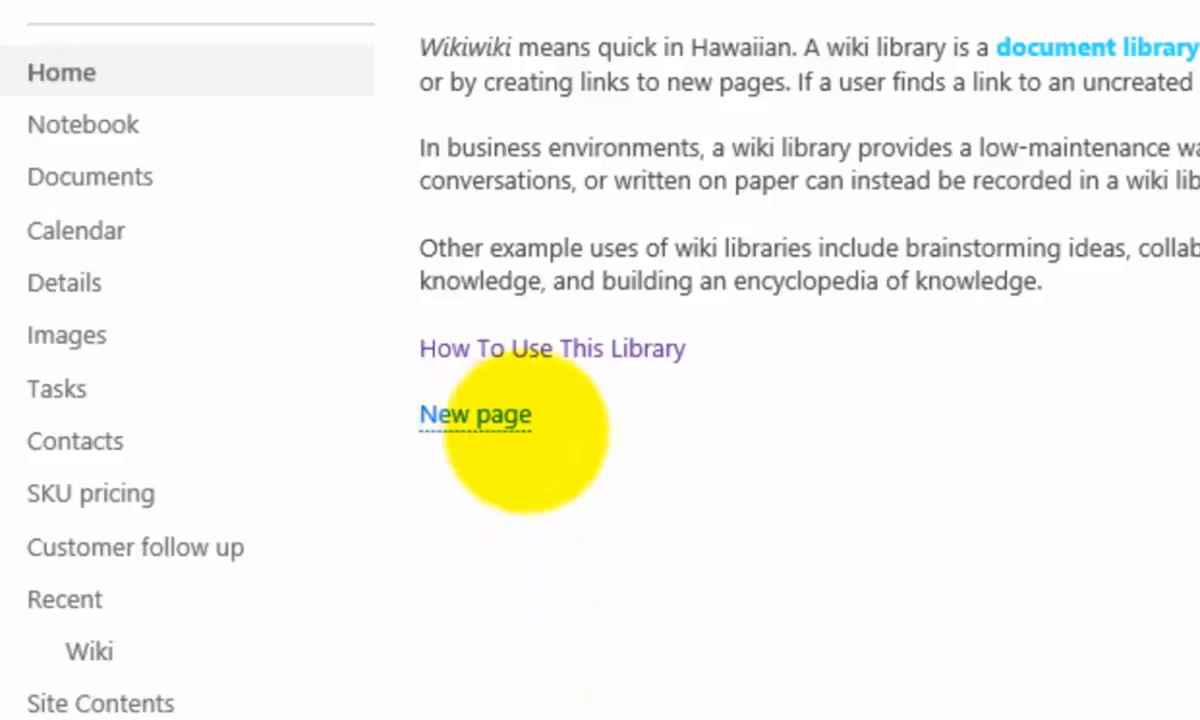
Follow the dotted New page link and confirm creating that page.
left_click(474, 414)
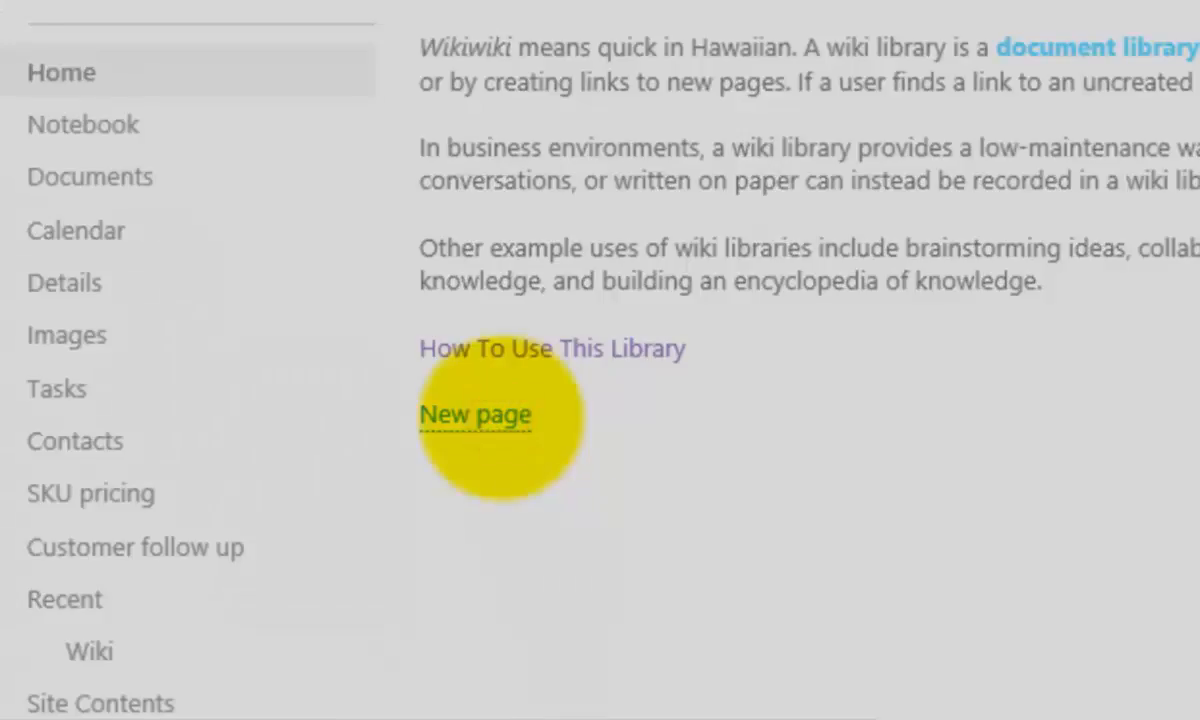
left_click(474, 414)
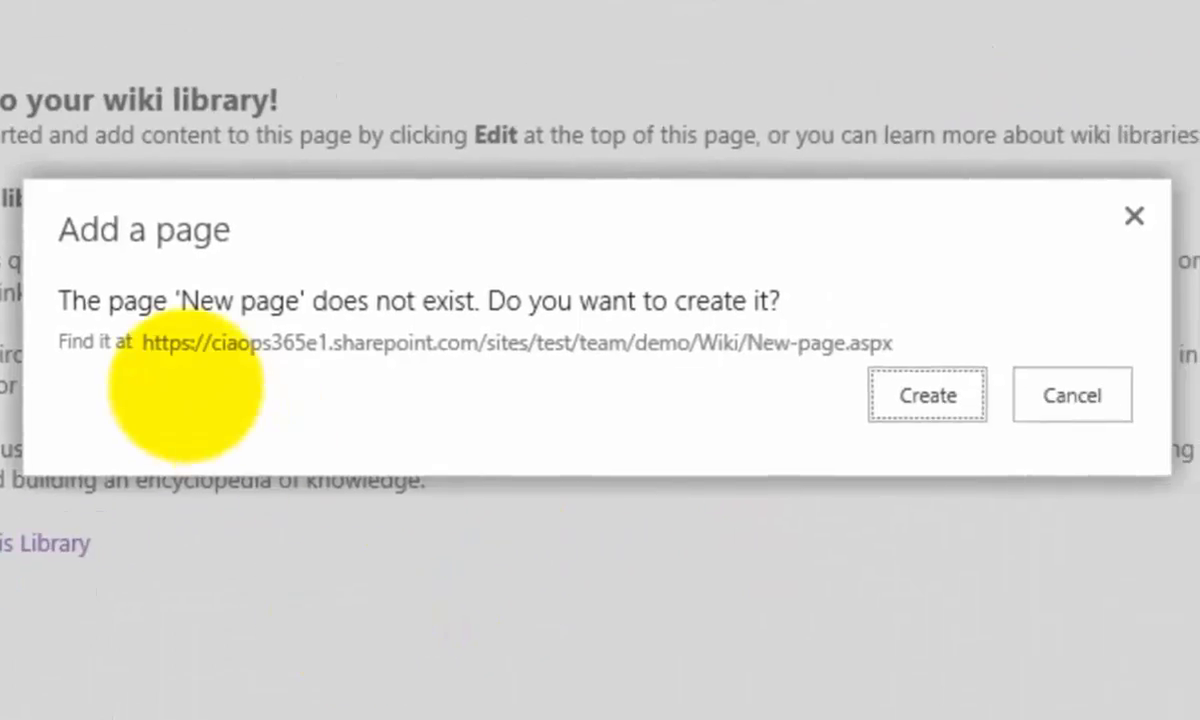
mouse_move(238, 336)
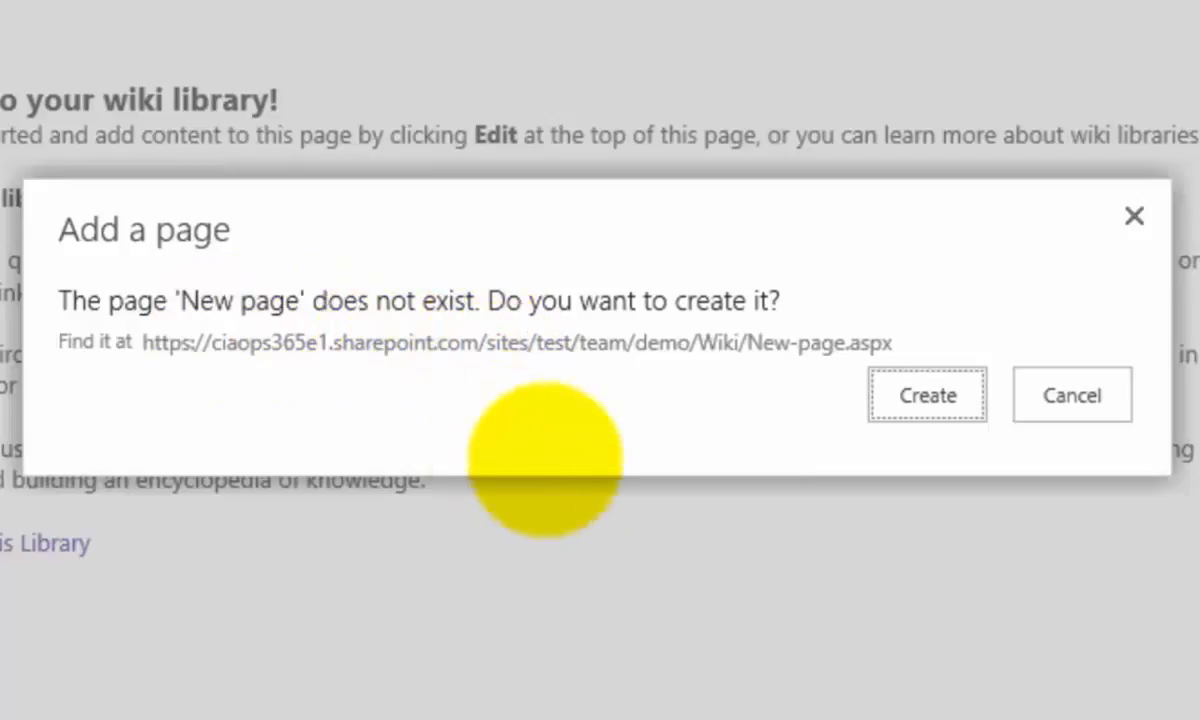
left_click(928, 394)
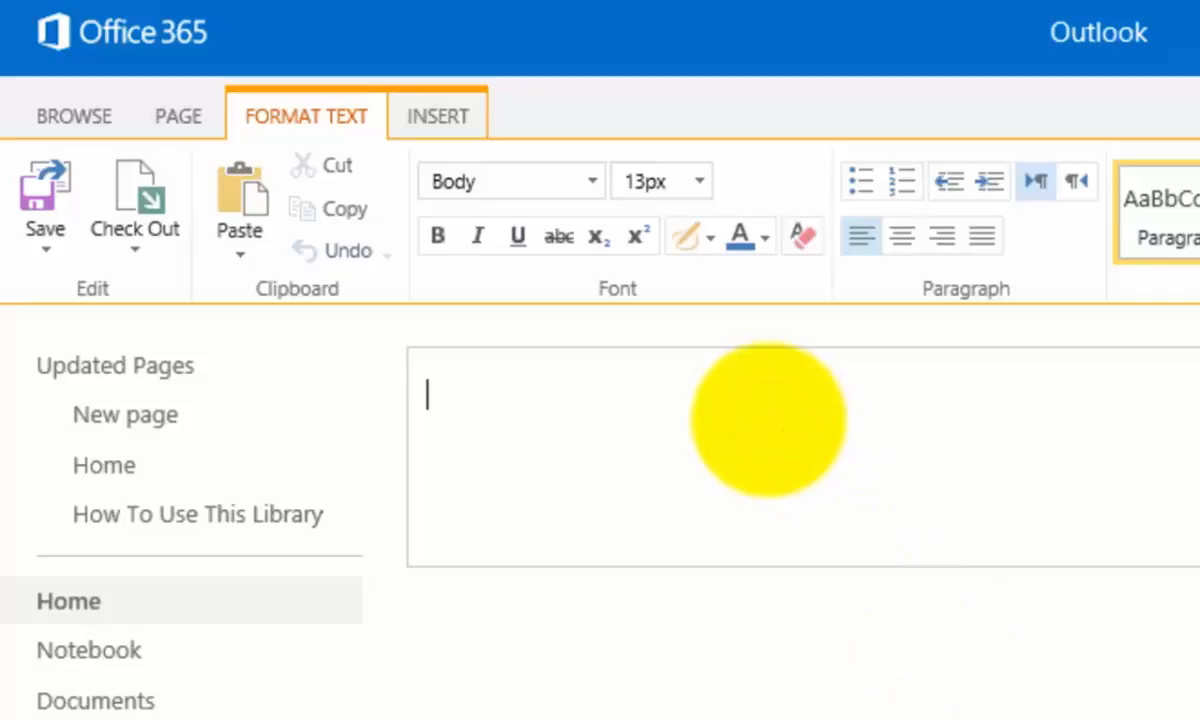
Write 'New Page' formatted as a Heading with 'Text' beneath it on the New page.
type("New Page")
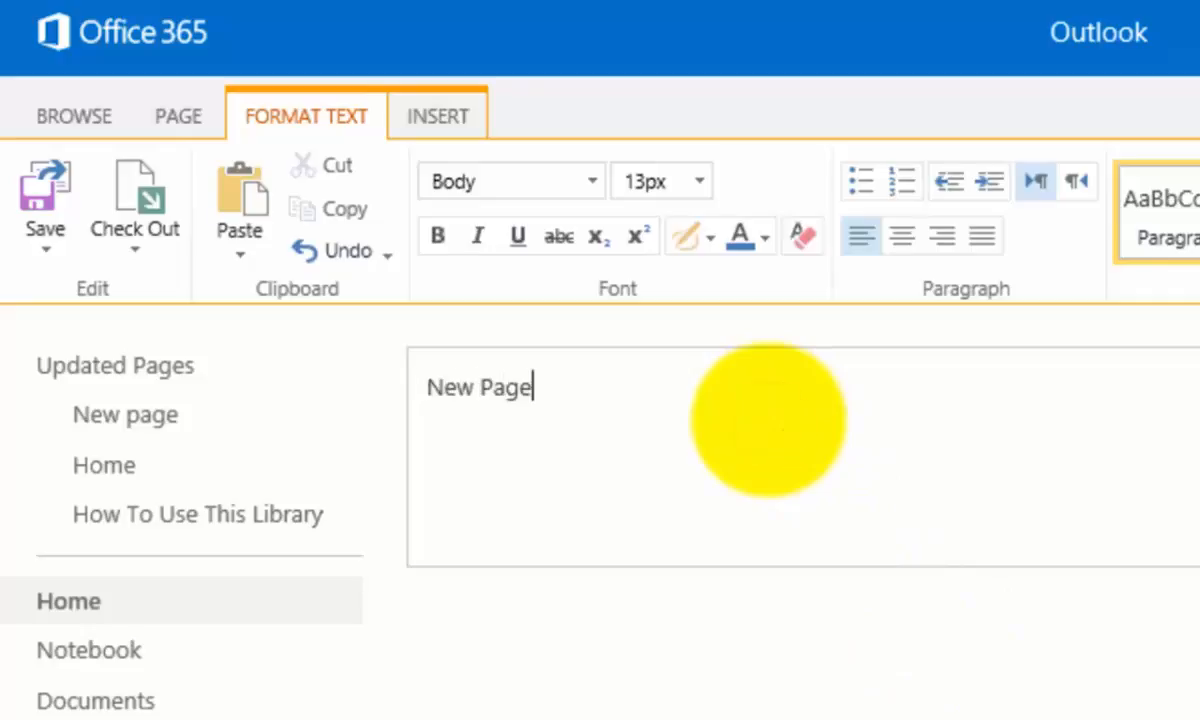
key("Enter")
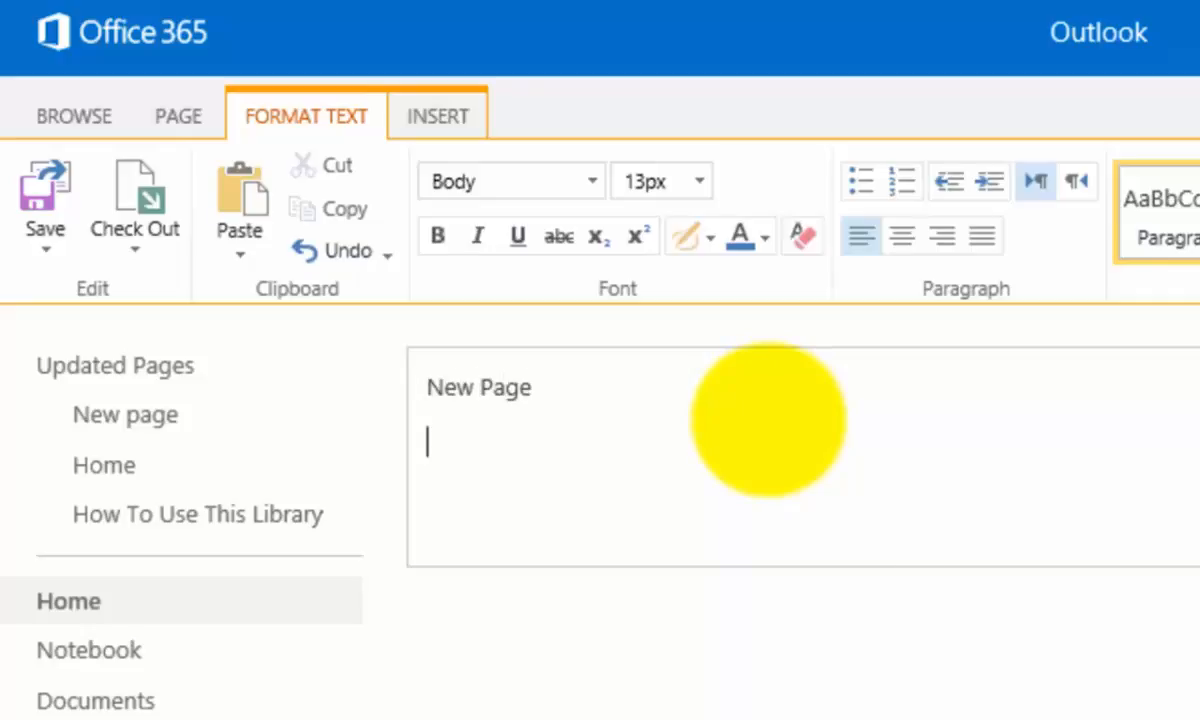
double_click(478, 388)
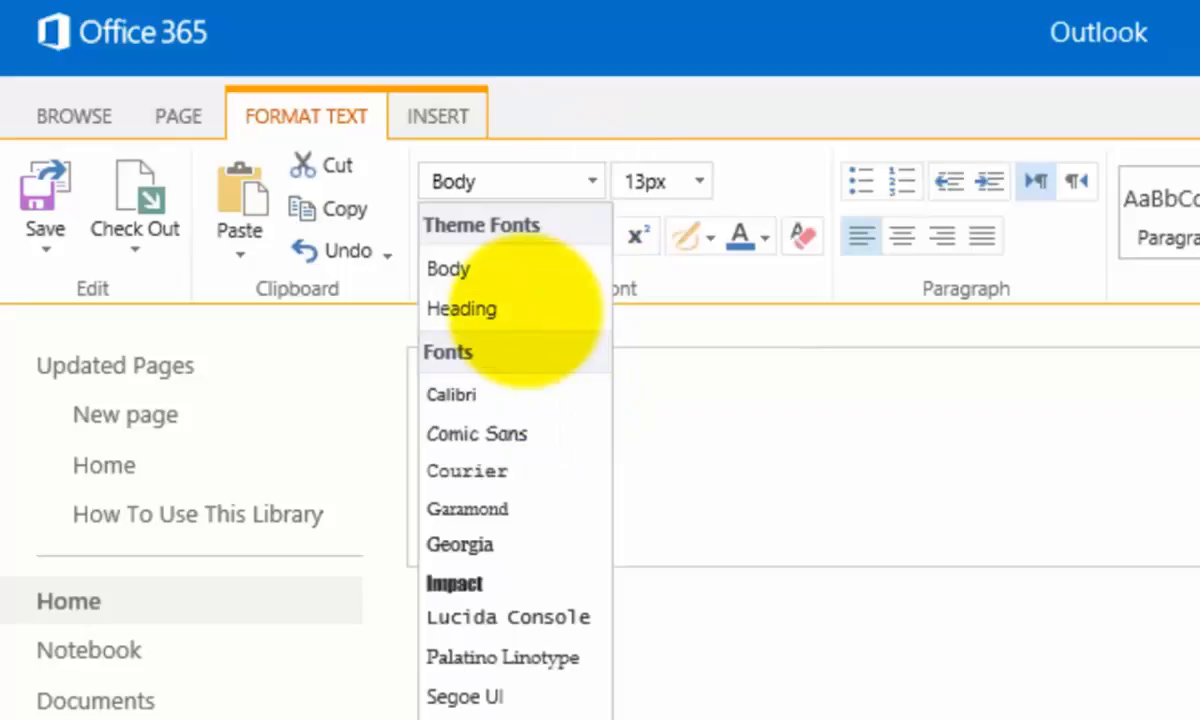
left_click(462, 308)
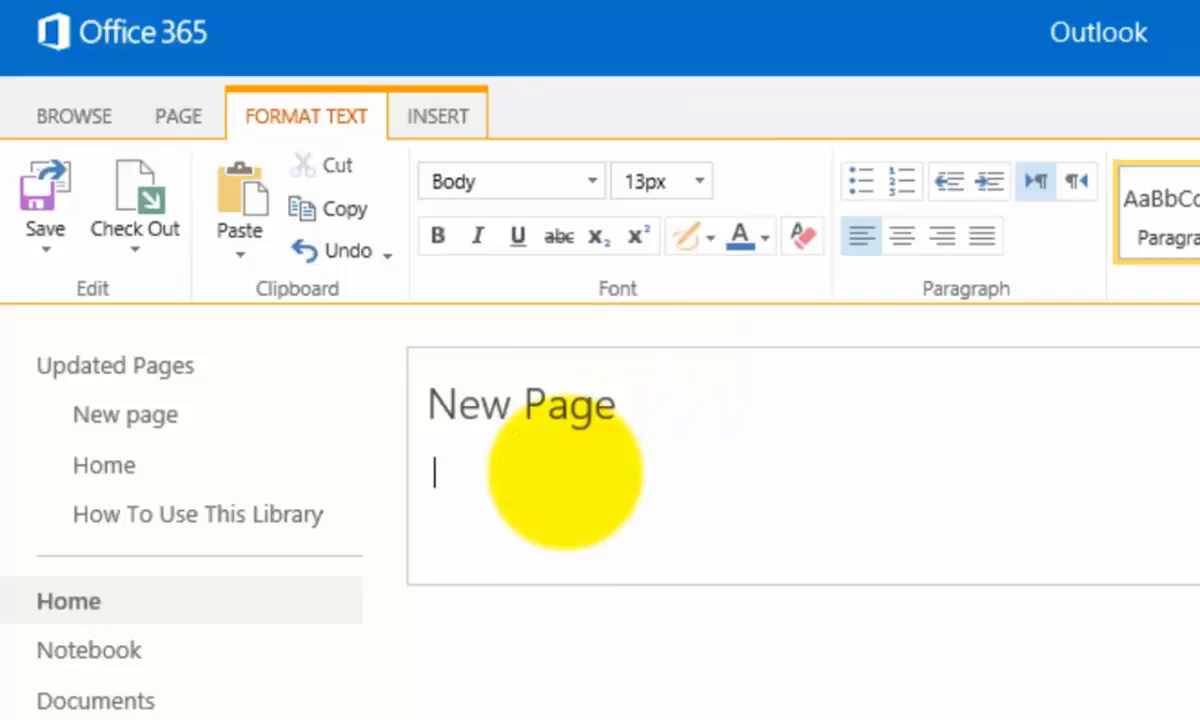
type("Text")
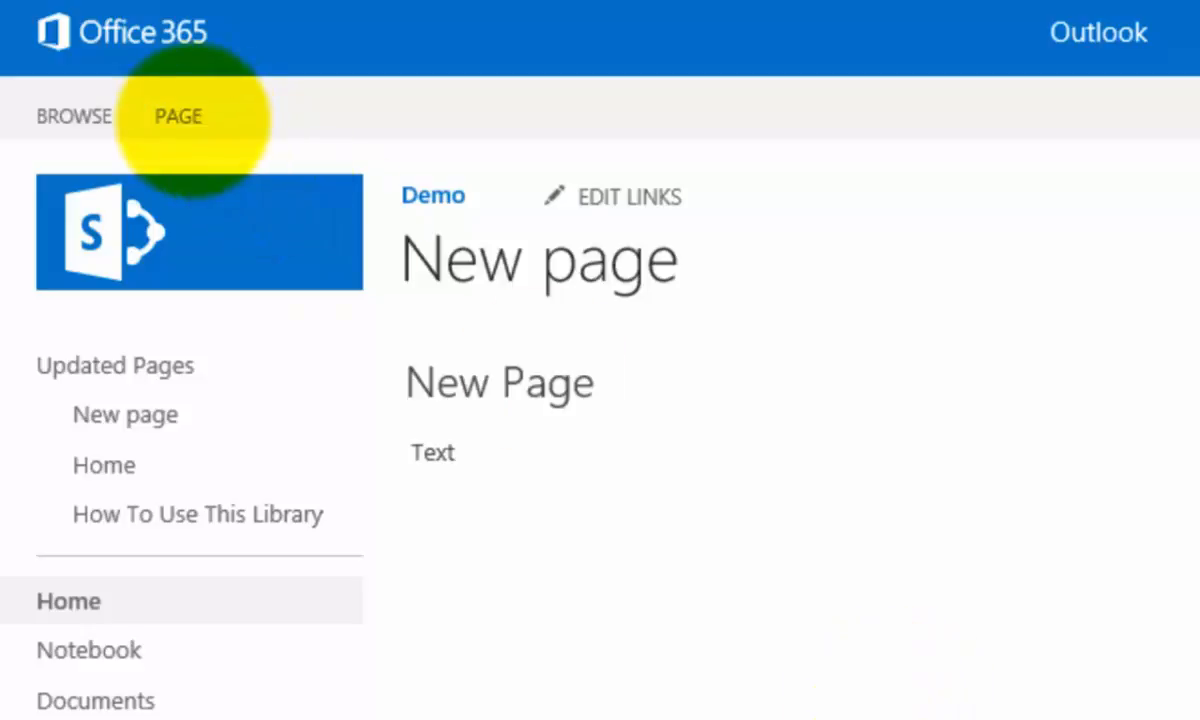
List every page in the Wiki library via View All Pages: New page, Home, How To Use This Library.
left_click(178, 116)
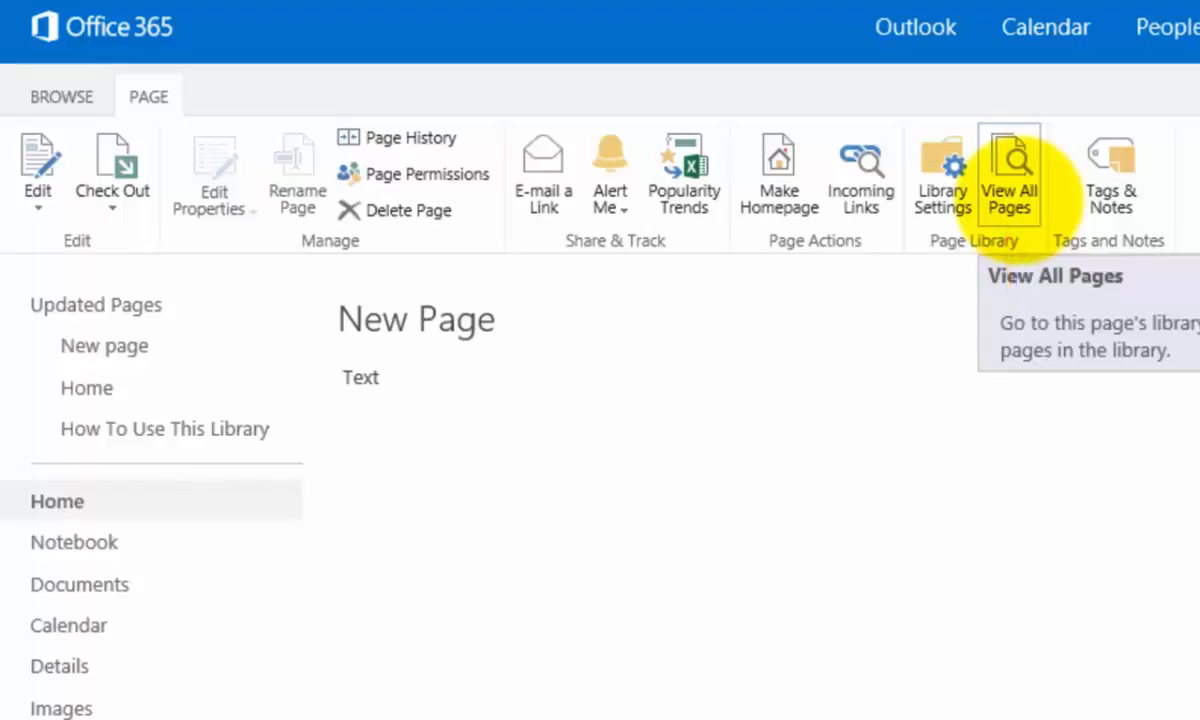
left_click(1010, 170)
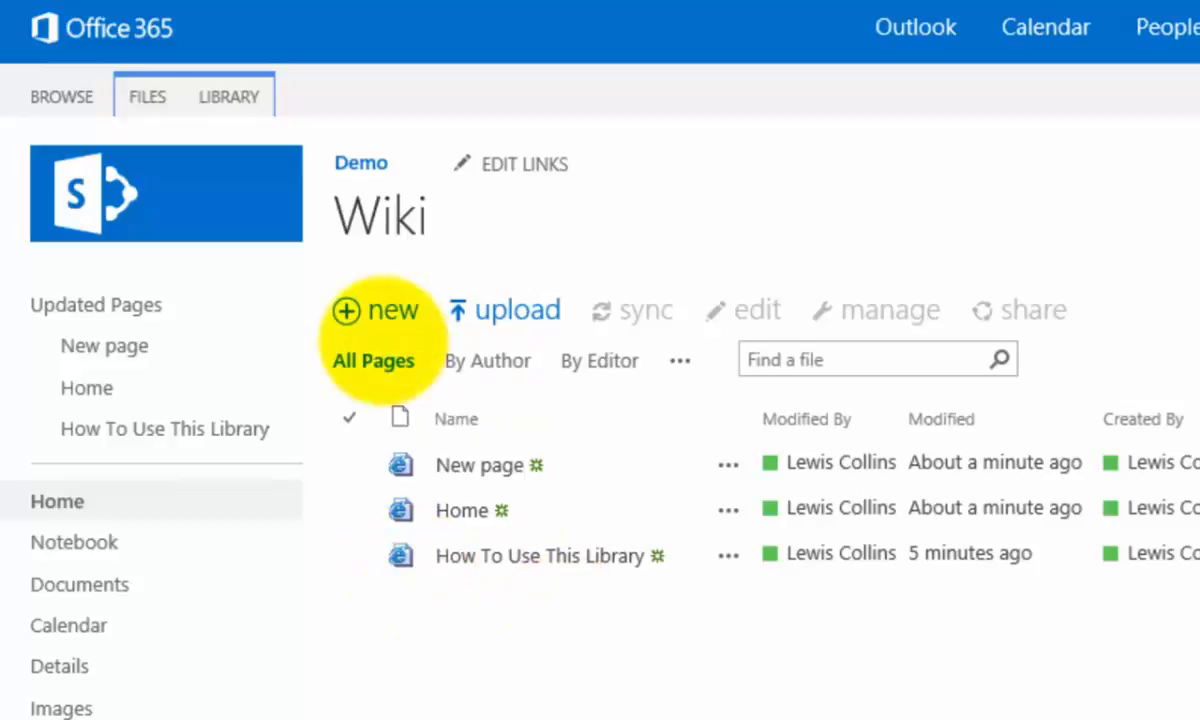
mouse_move(518, 310)
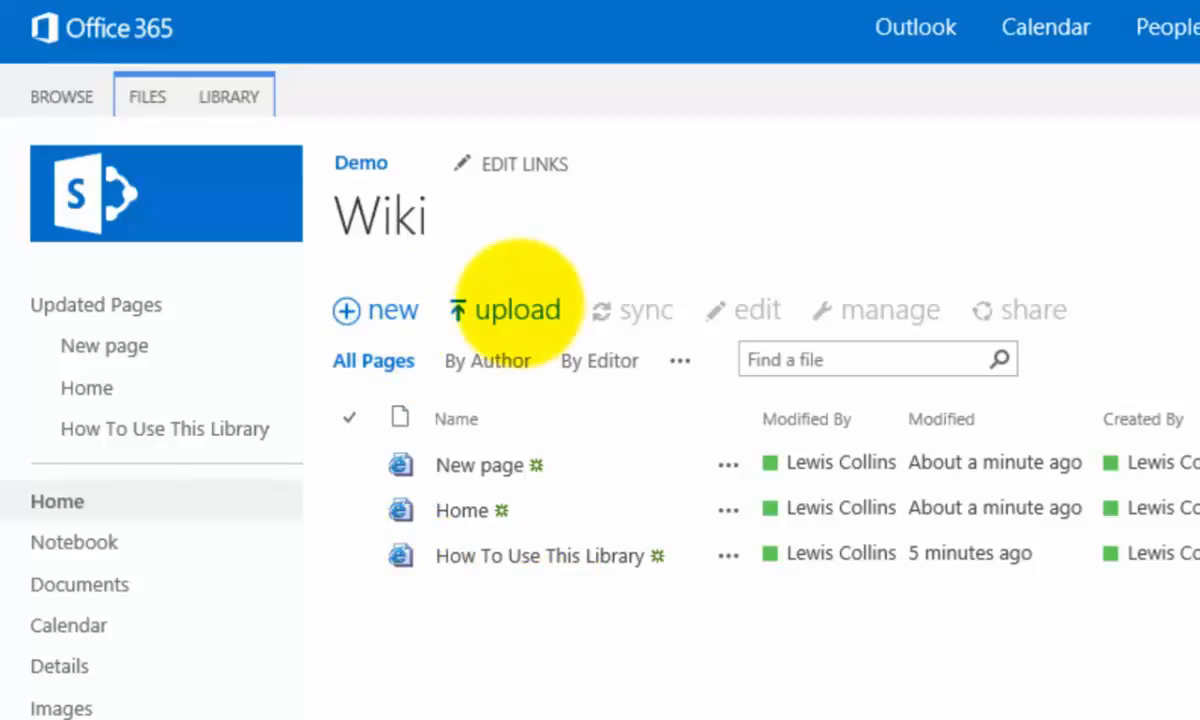
mouse_move(950, 428)
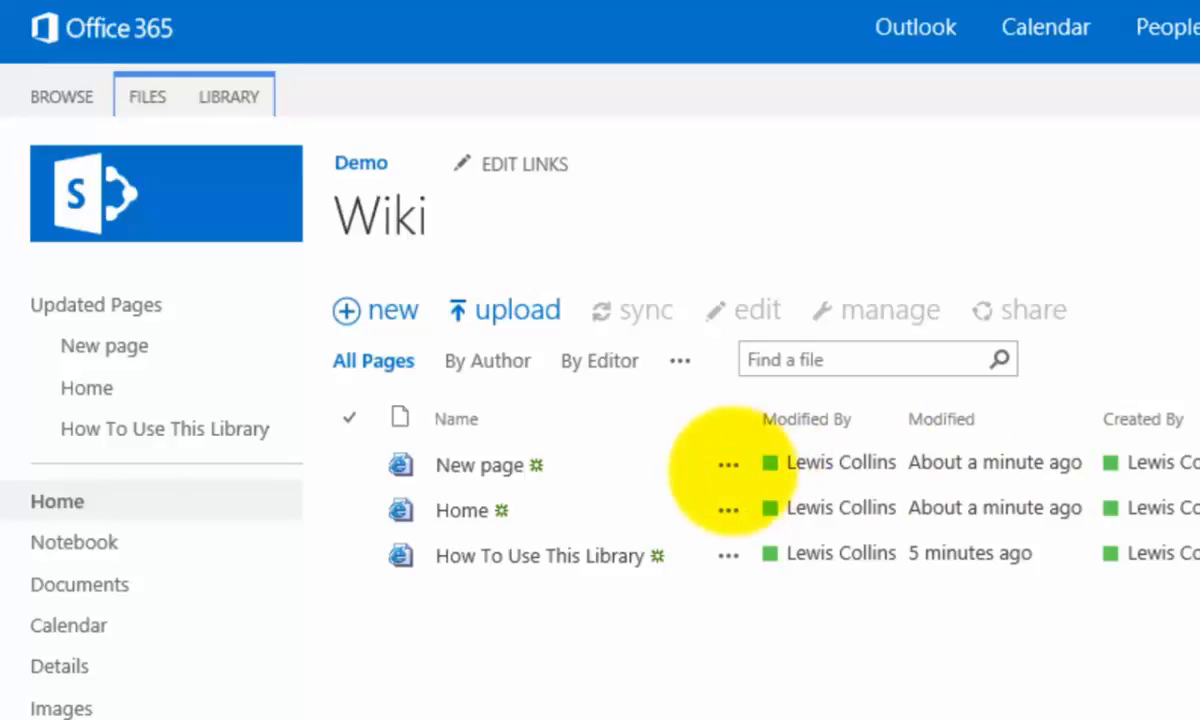
Show the details callout and further actions menu for New page.aspx.
left_click(726, 464)
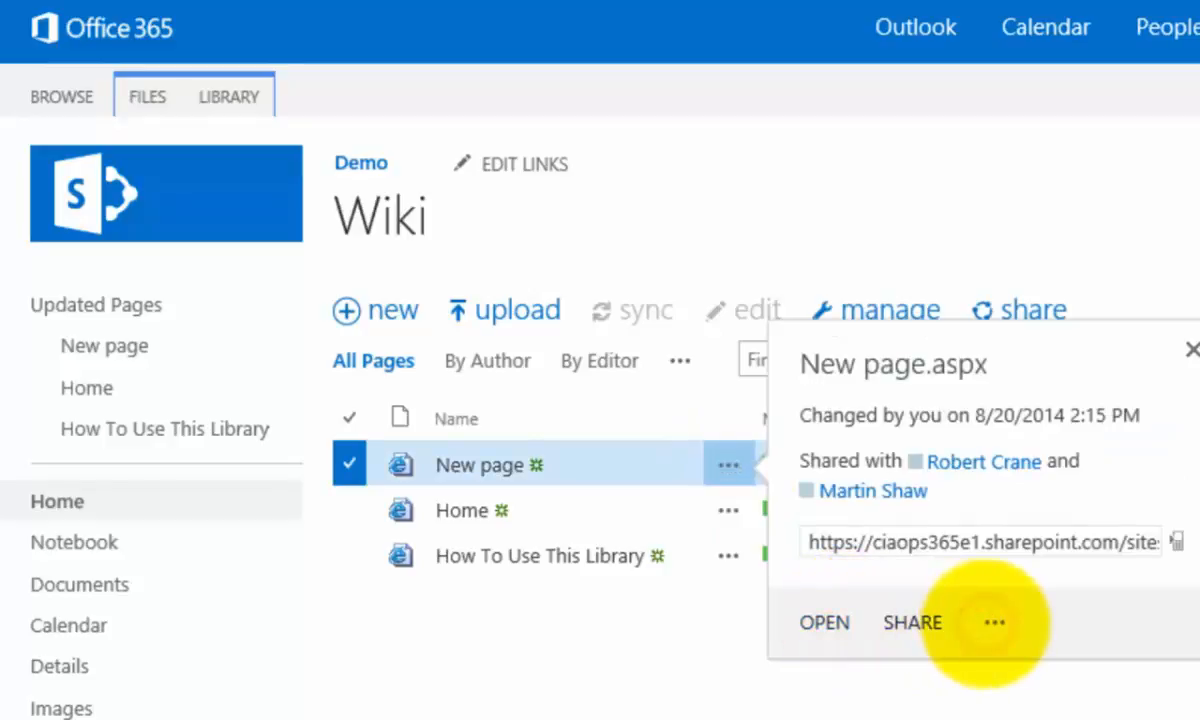
left_click(994, 622)
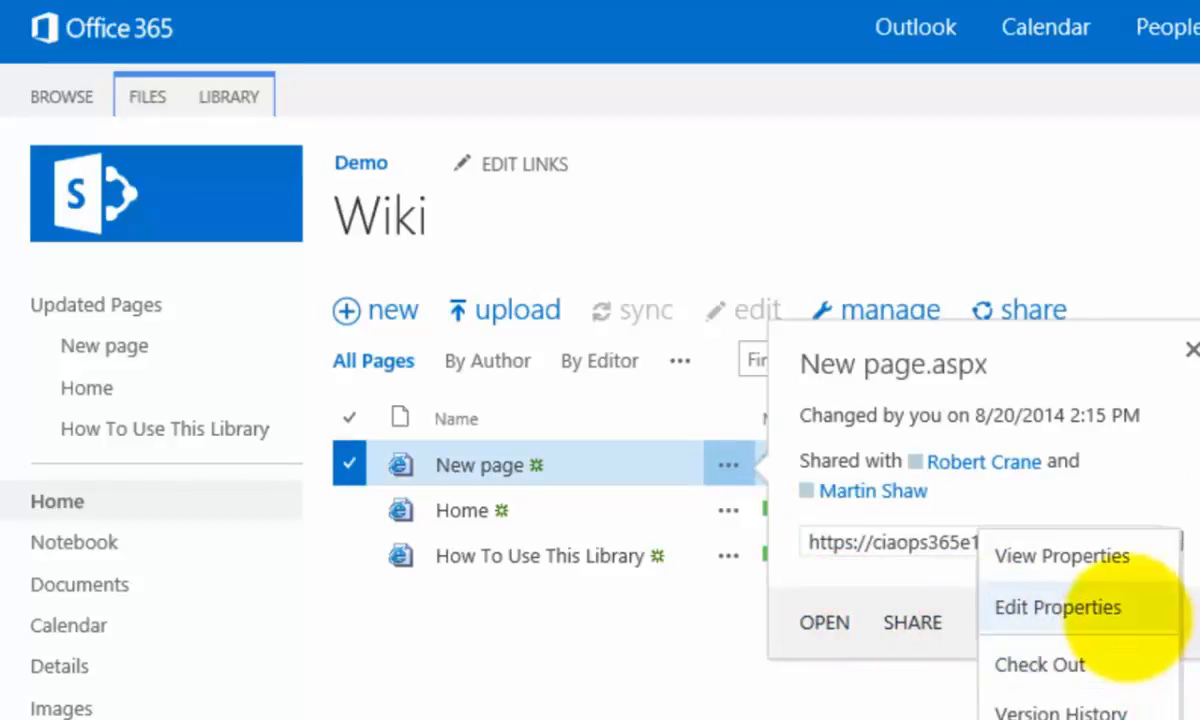
mouse_move(1058, 710)
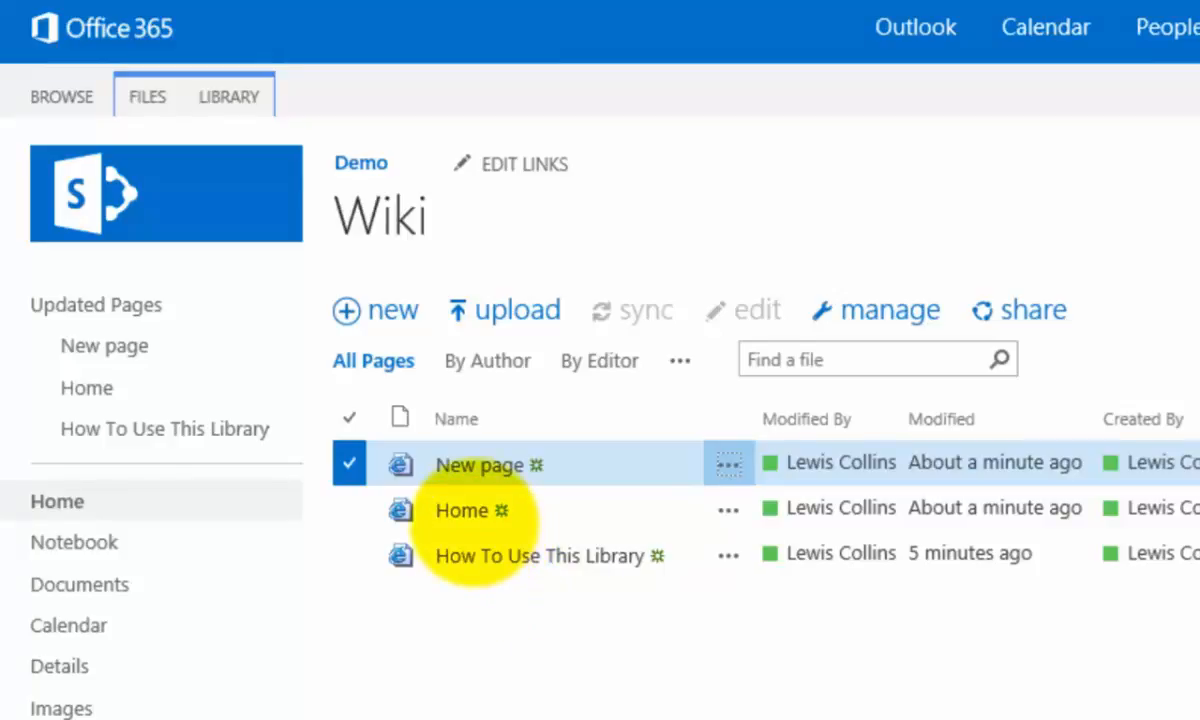
mouse_move(64, 676)
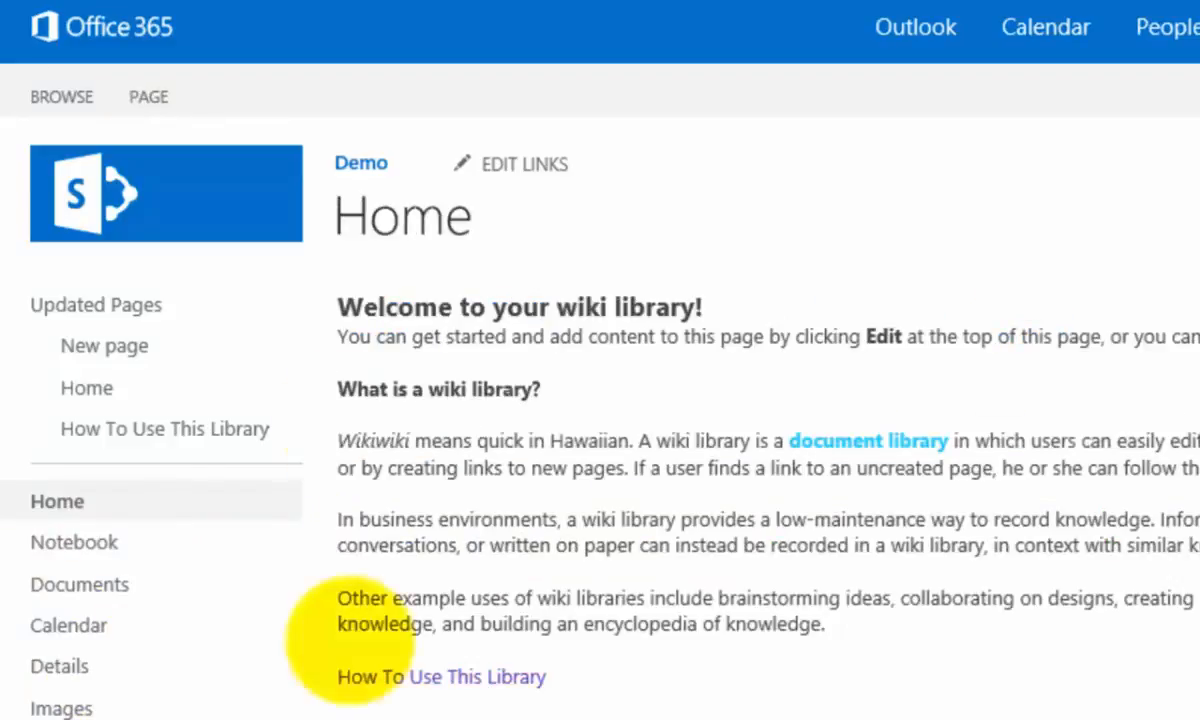
Delete the Home page, confirming it is sent to the Recycle Bin.
left_click(148, 96)
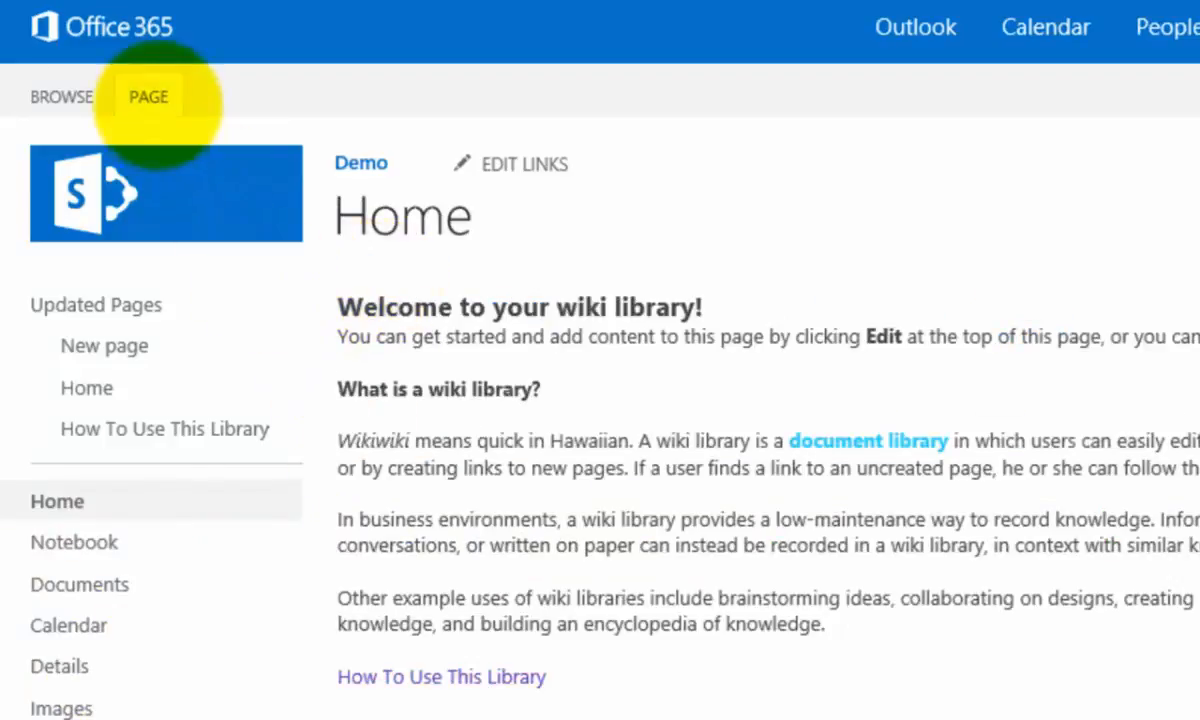
left_click(148, 96)
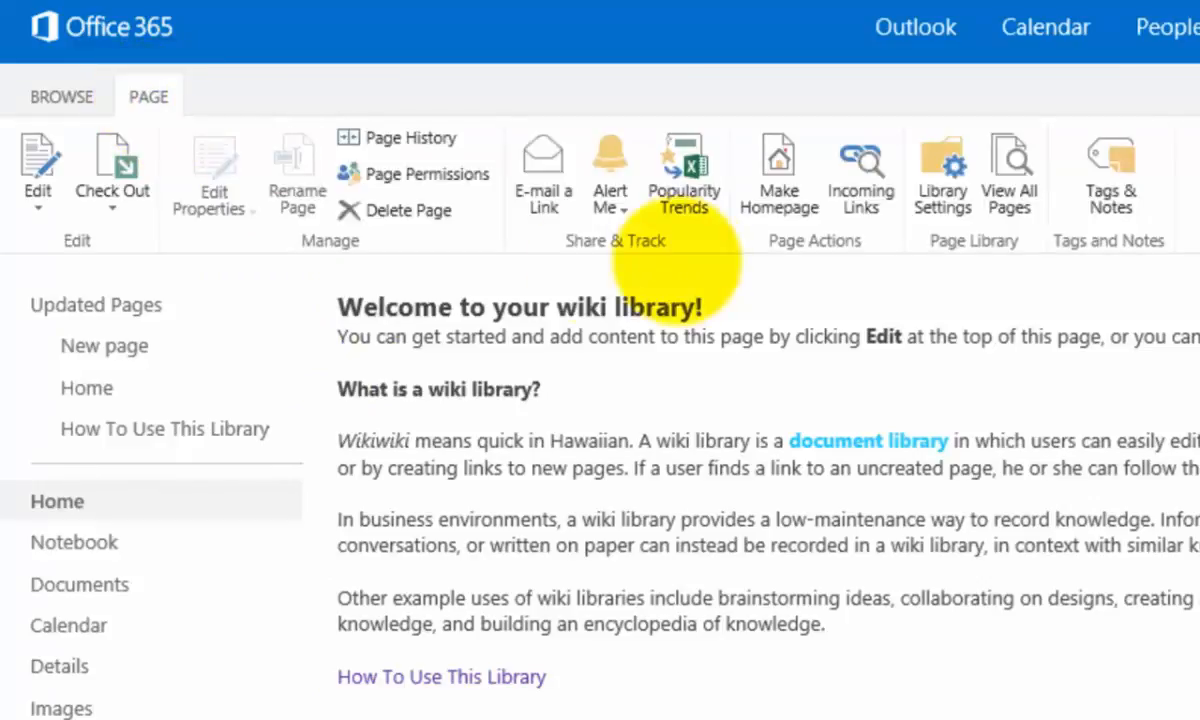
left_click(408, 210)
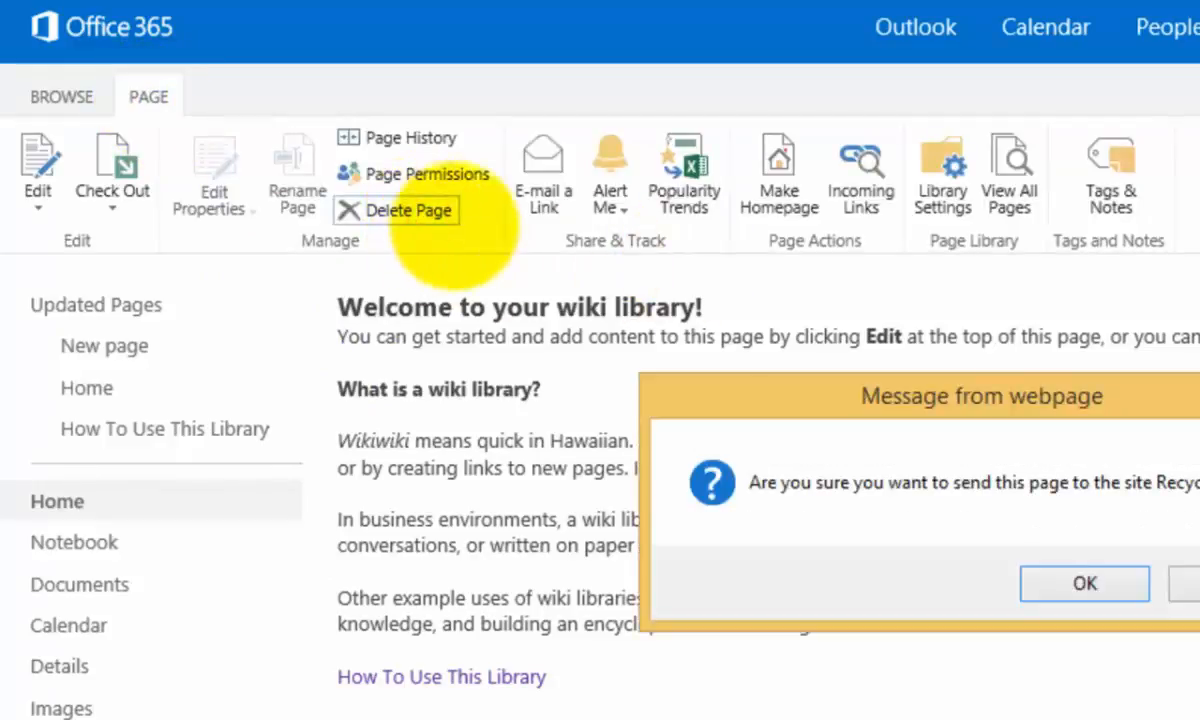
left_click(1084, 584)
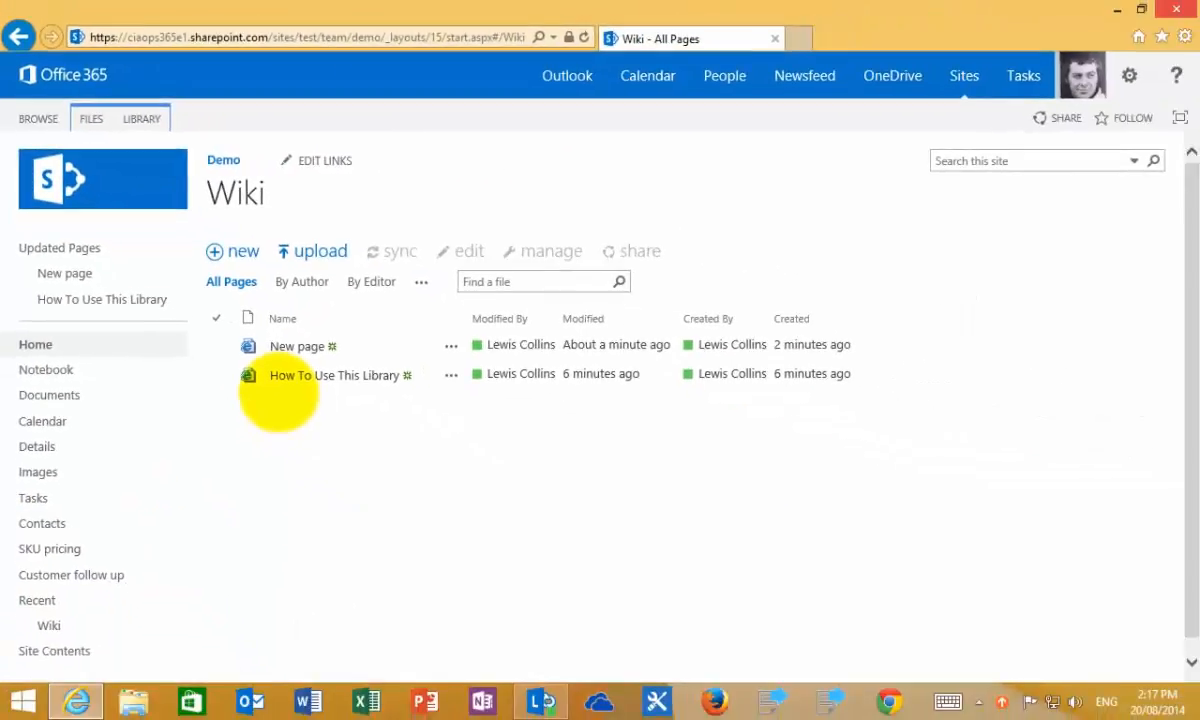
mouse_move(224, 504)
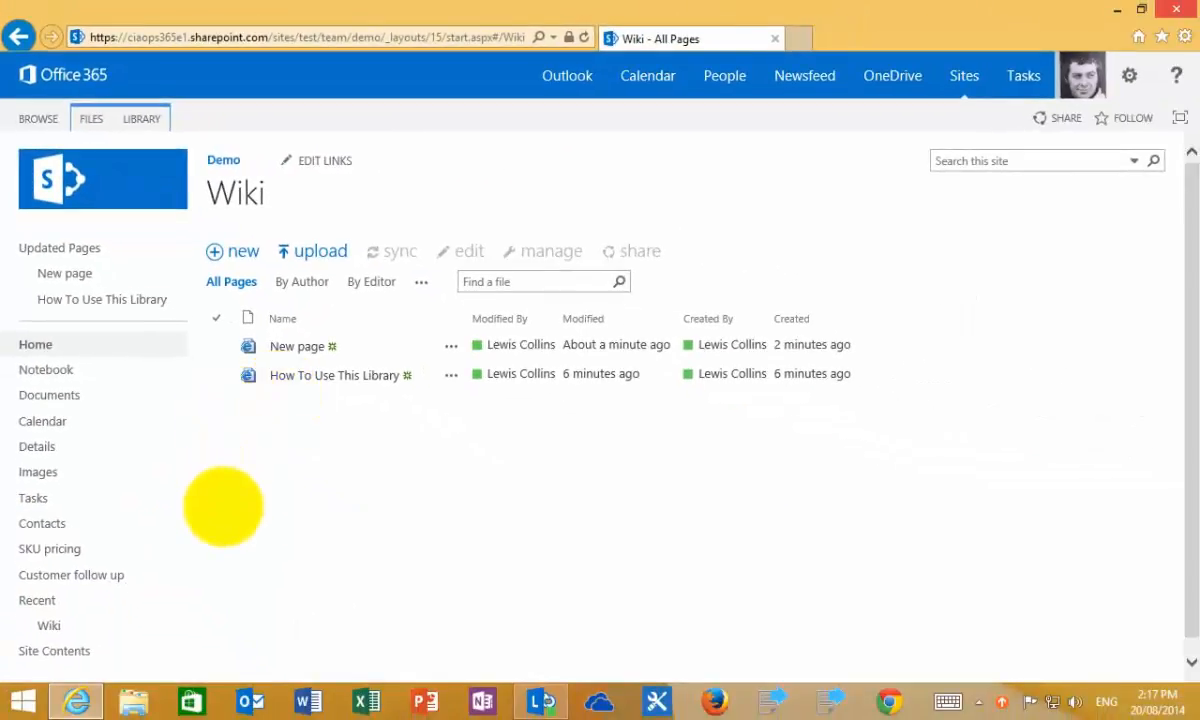
mouse_move(48, 626)
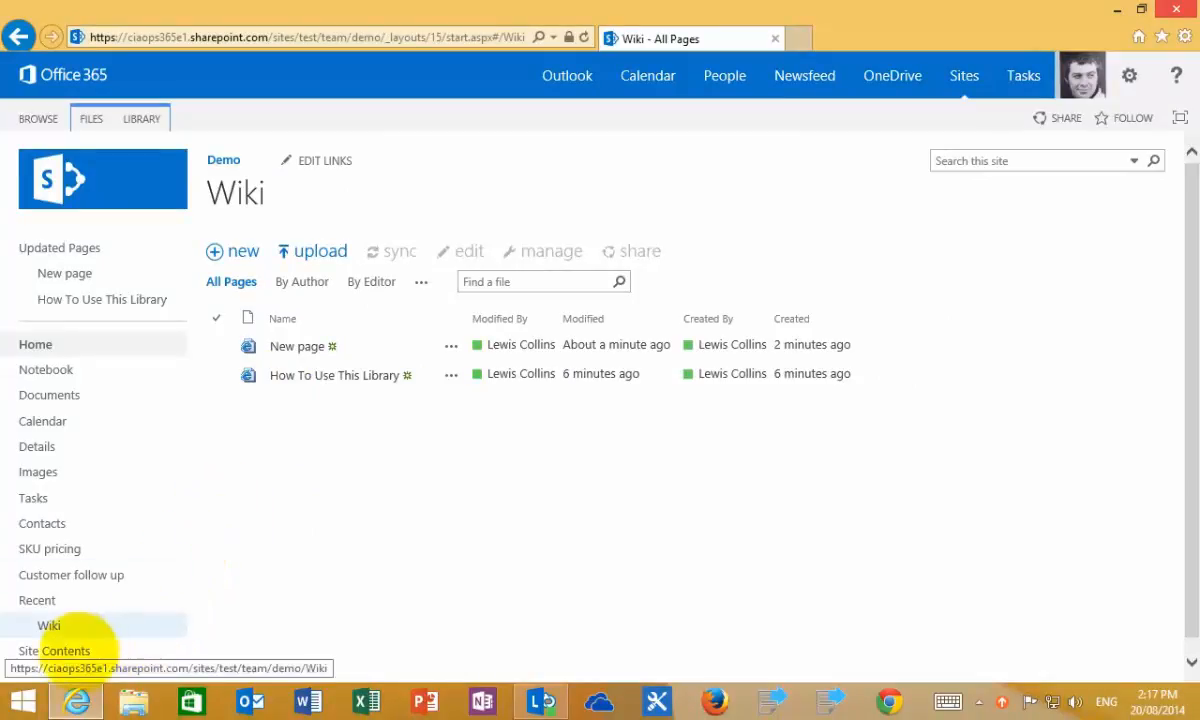
Restore Home.aspx from the Demo site's Recycle Bin, leaving only the South document there.
left_click(52, 652)
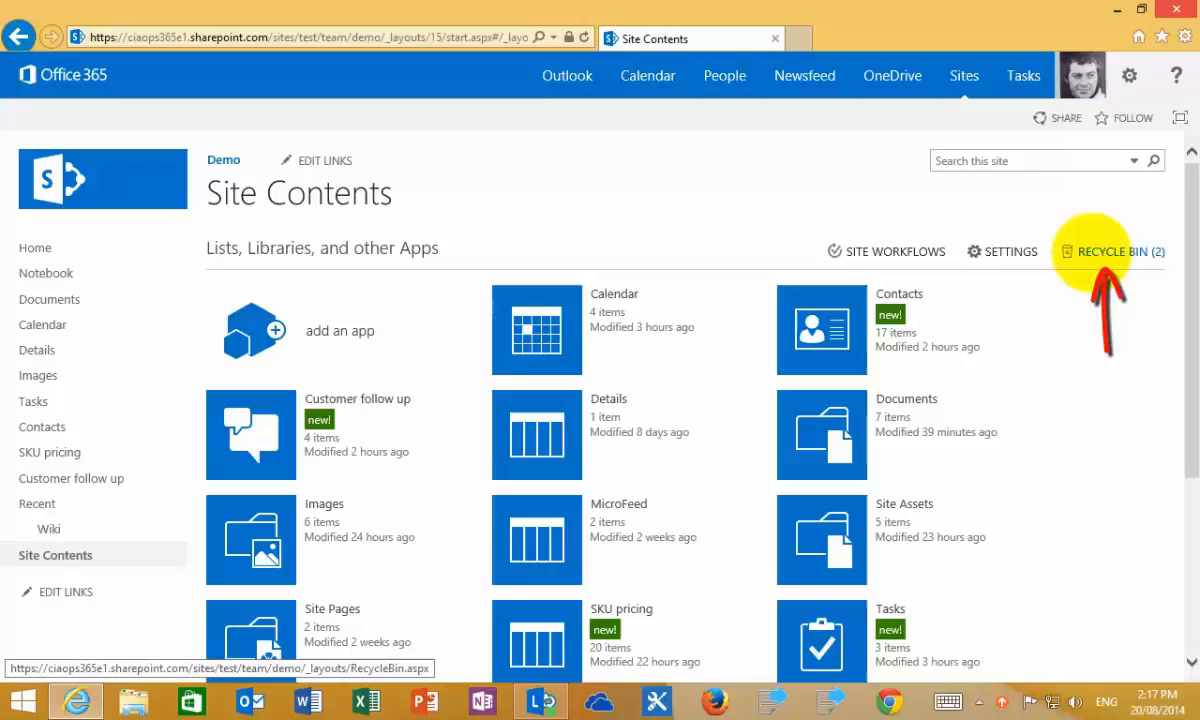
left_click(1114, 252)
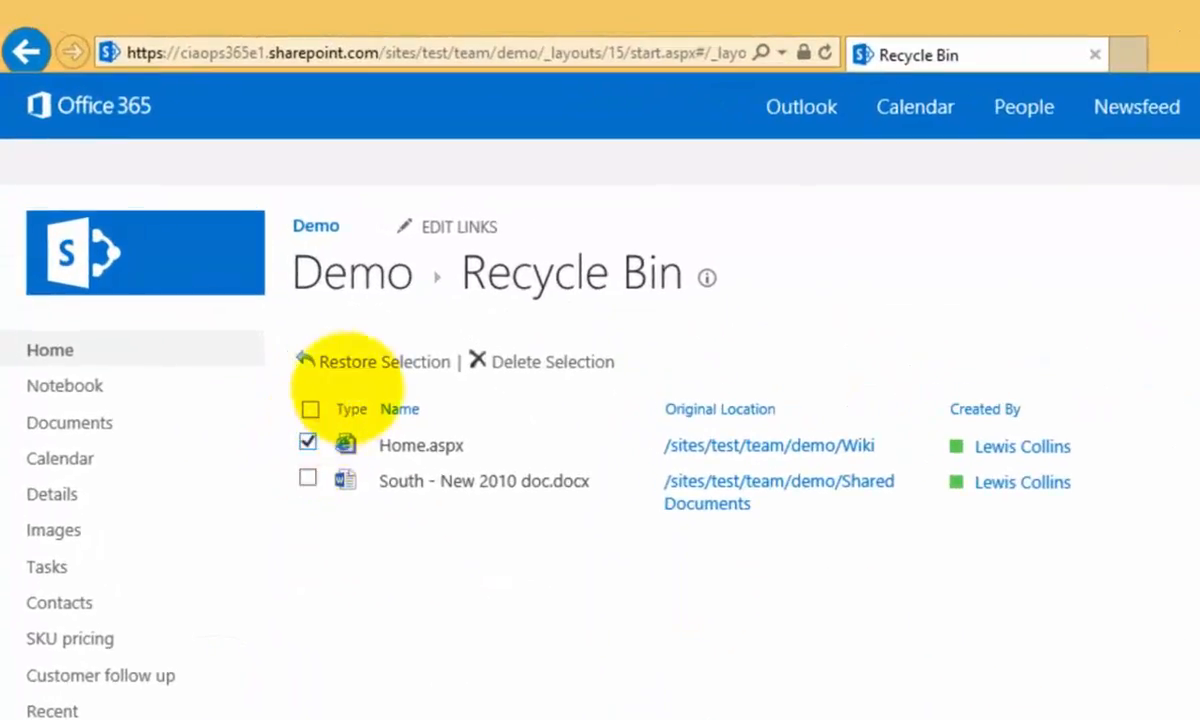
left_click(384, 362)
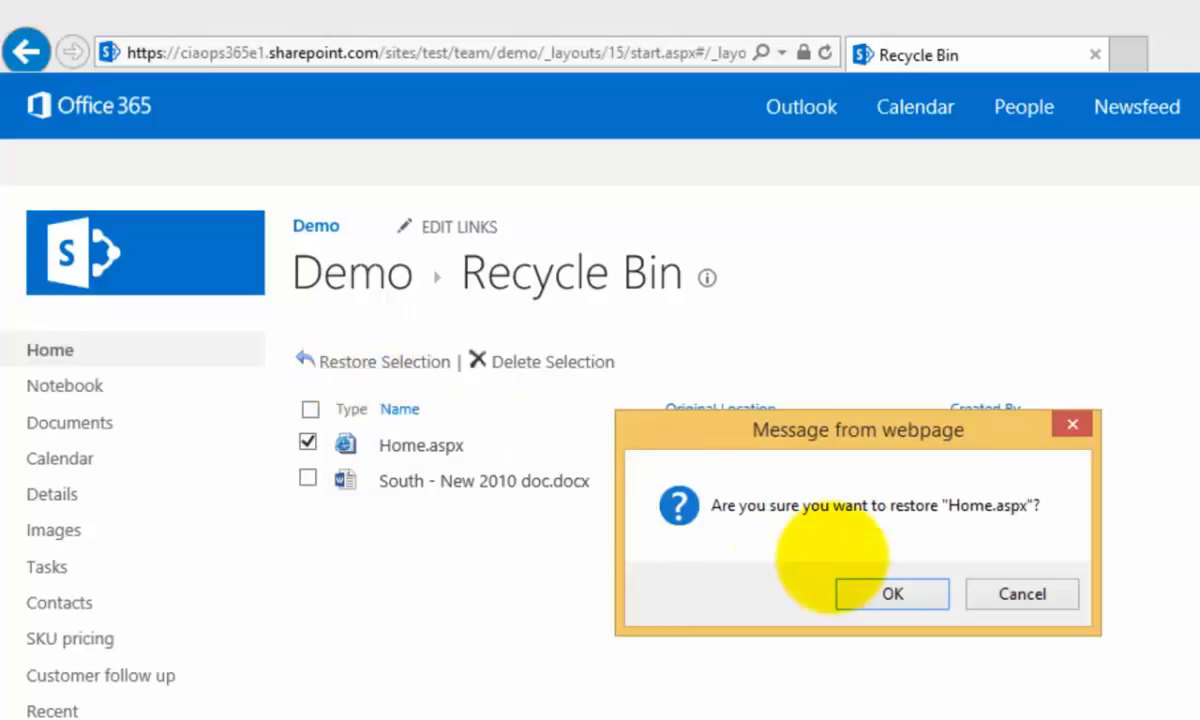
left_click(892, 594)
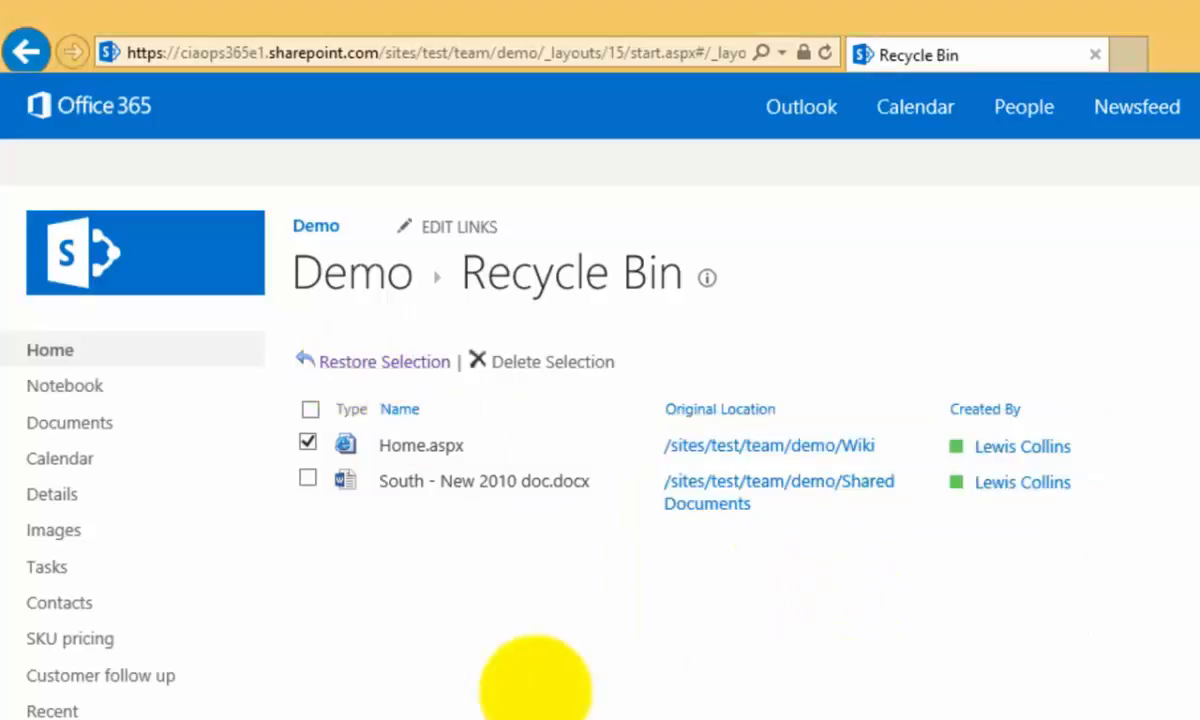
left_click(384, 362)
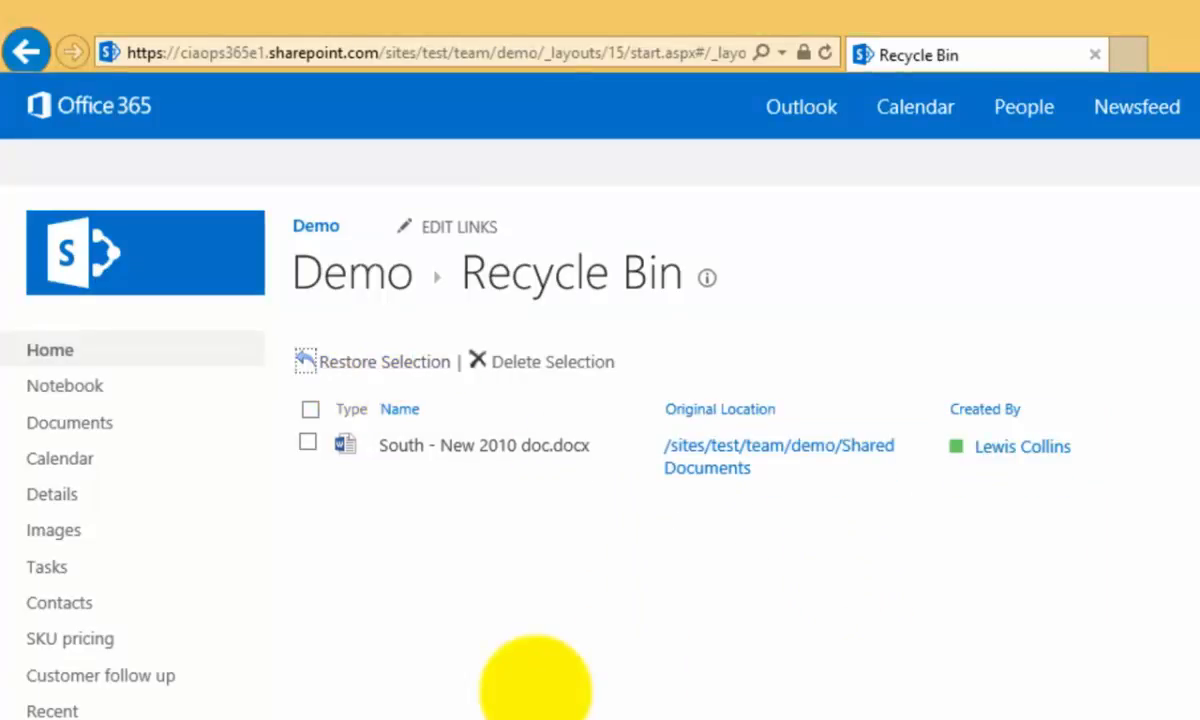